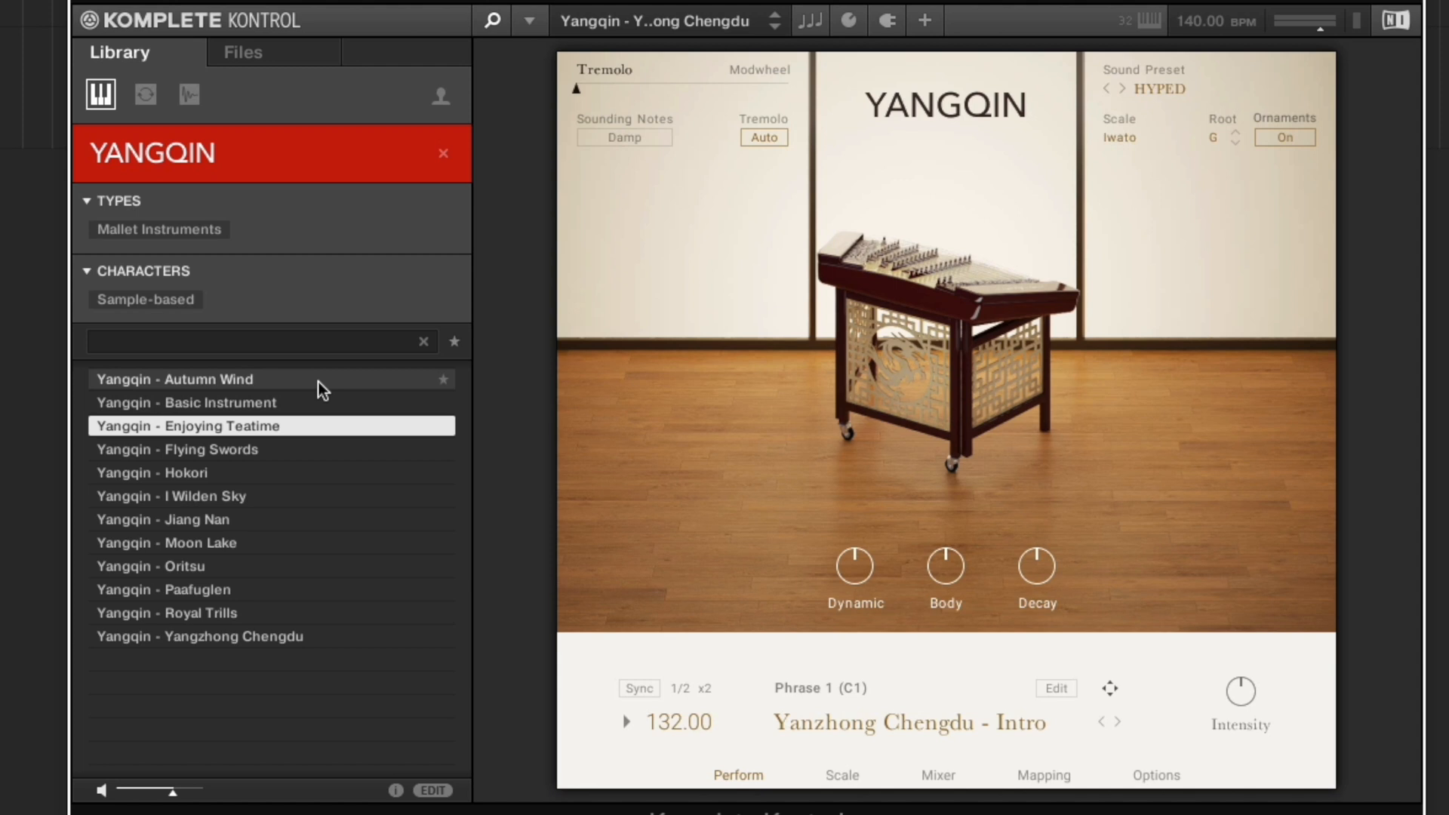
# Preview Yangqin presets down the list — Flying Swords, Jiang Nan, Moon Lake, Royal Trills and others.
pyautogui.click(178, 449)
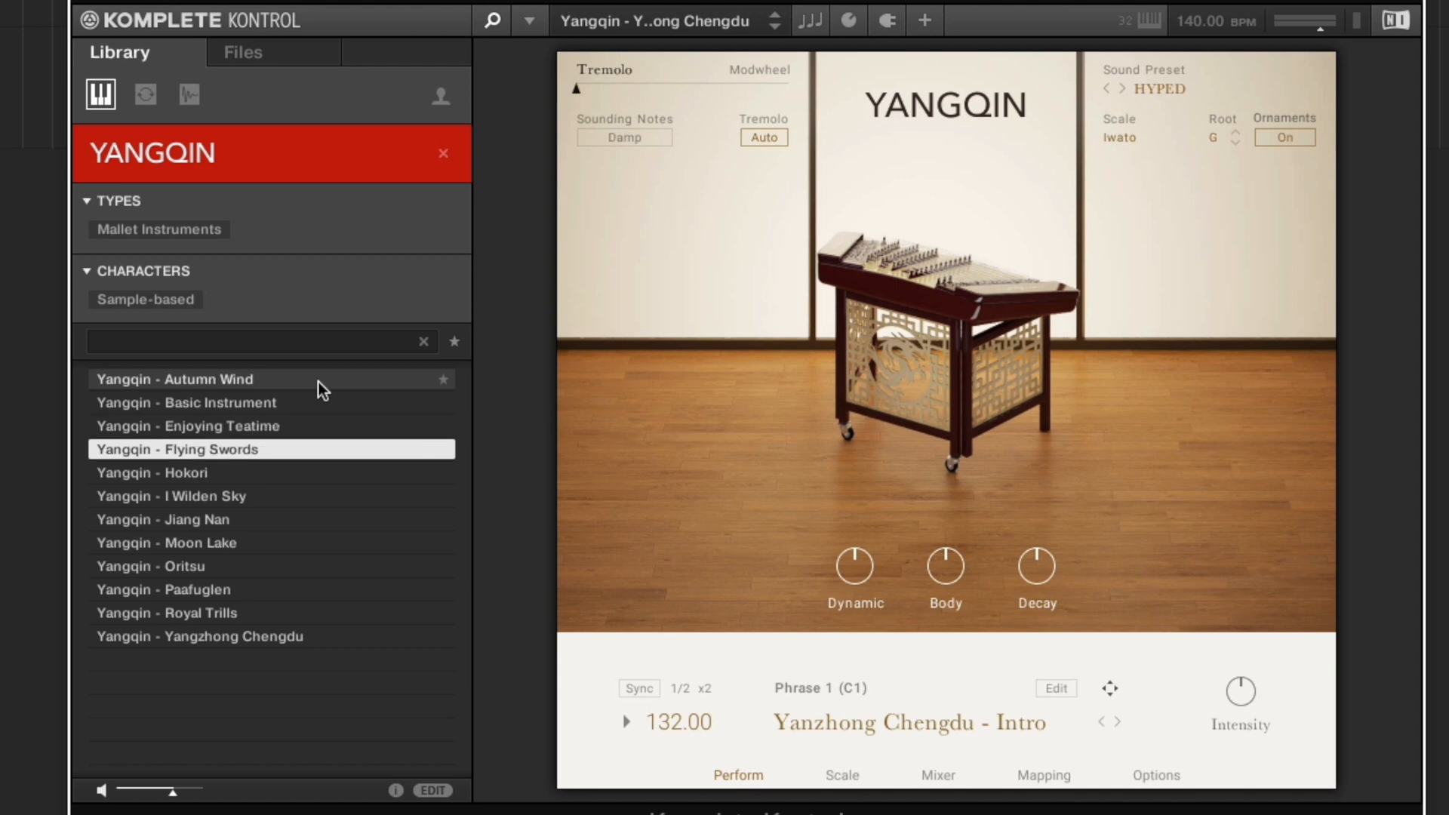
pyautogui.click(179, 472)
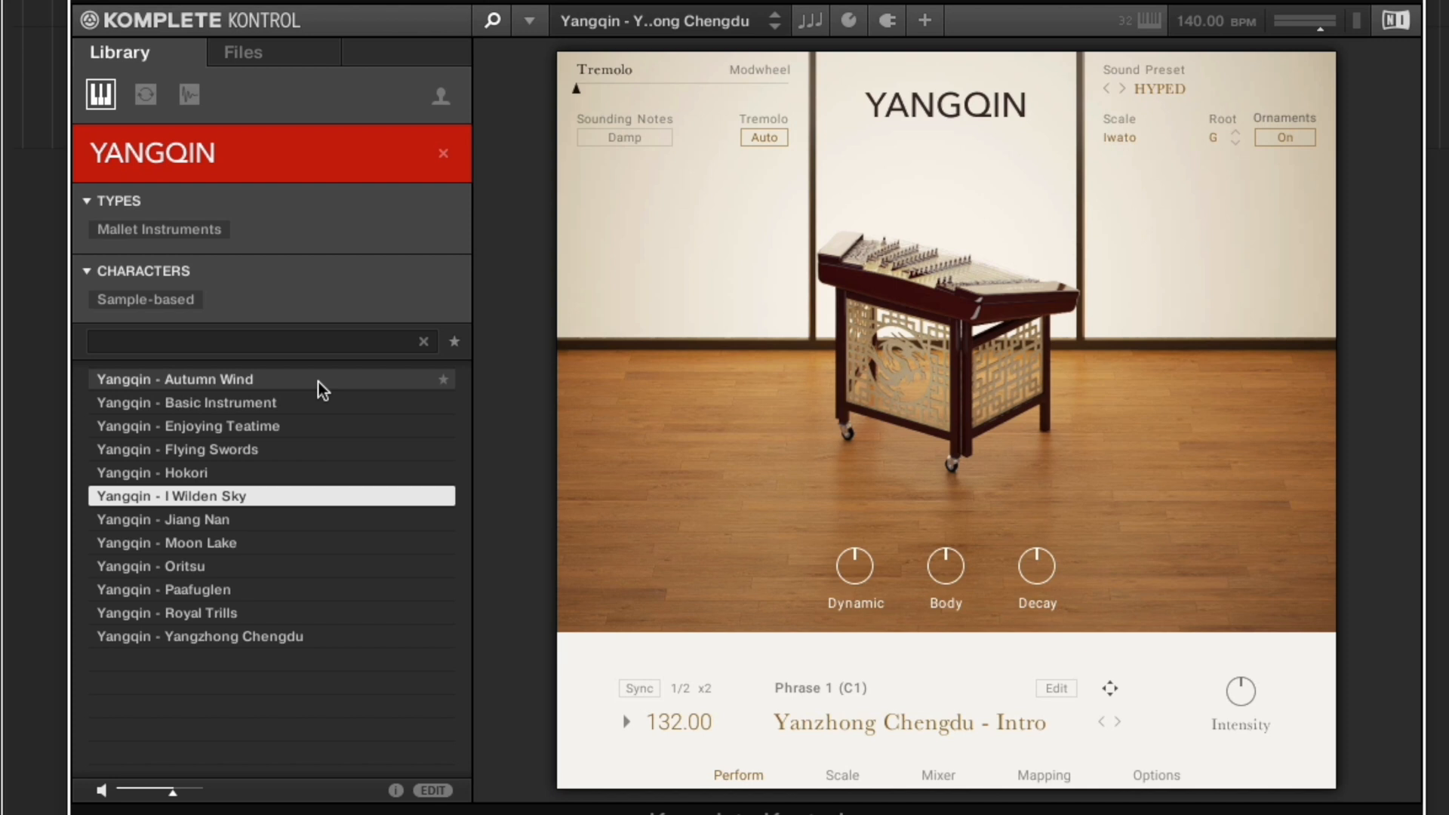
pyautogui.click(185, 519)
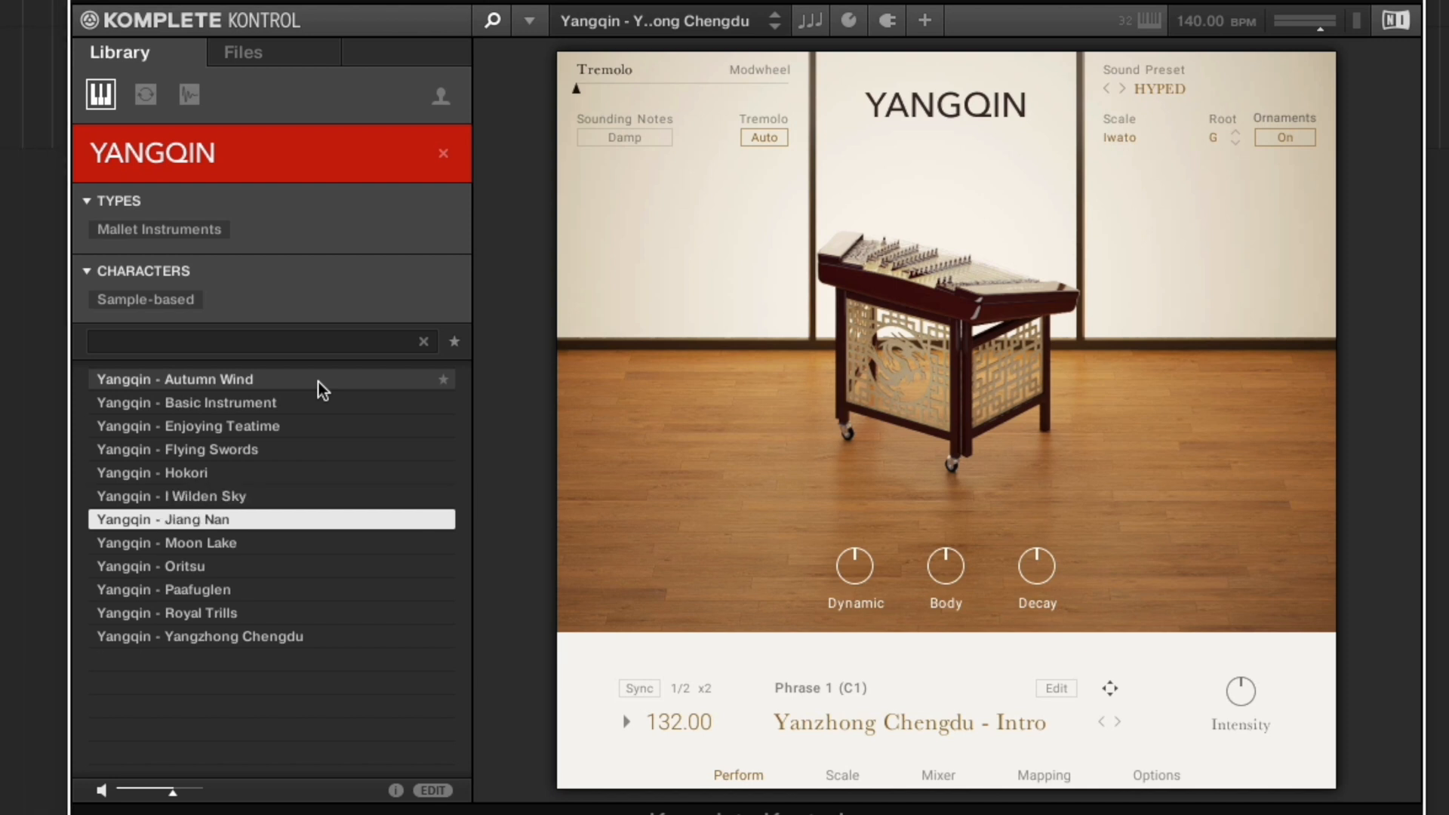
pyautogui.click(166, 542)
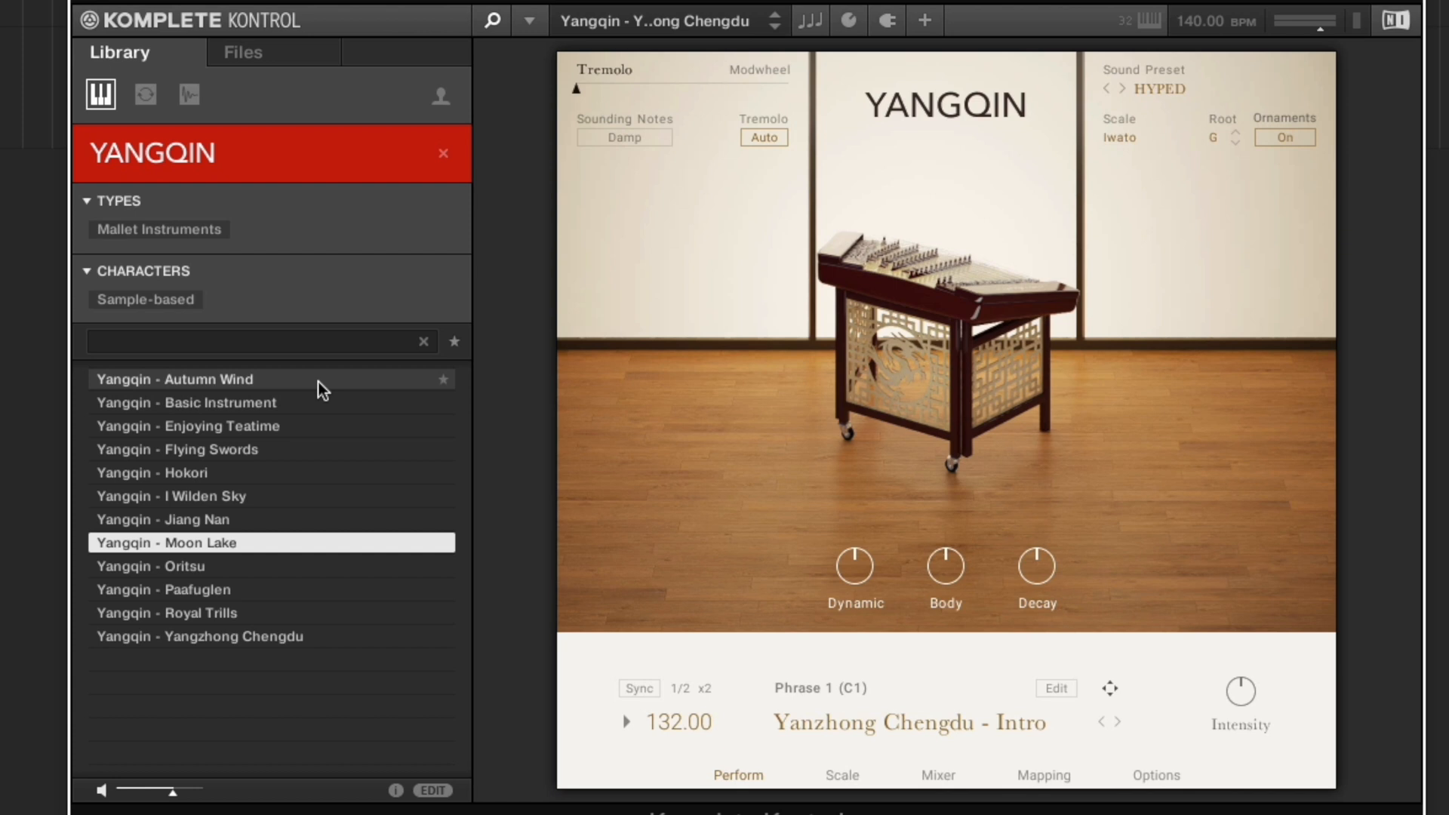
pyautogui.click(154, 566)
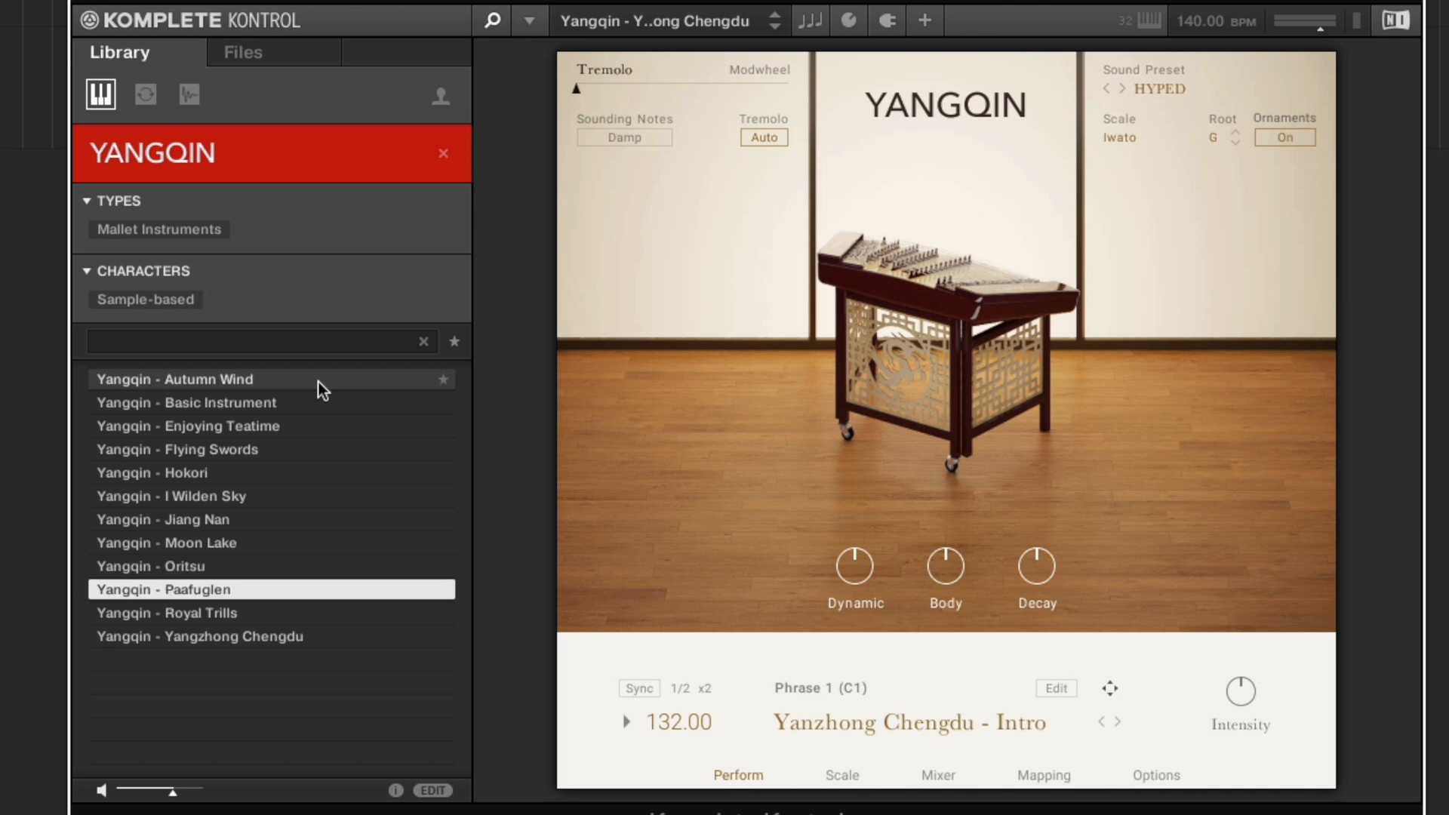
pyautogui.click(192, 613)
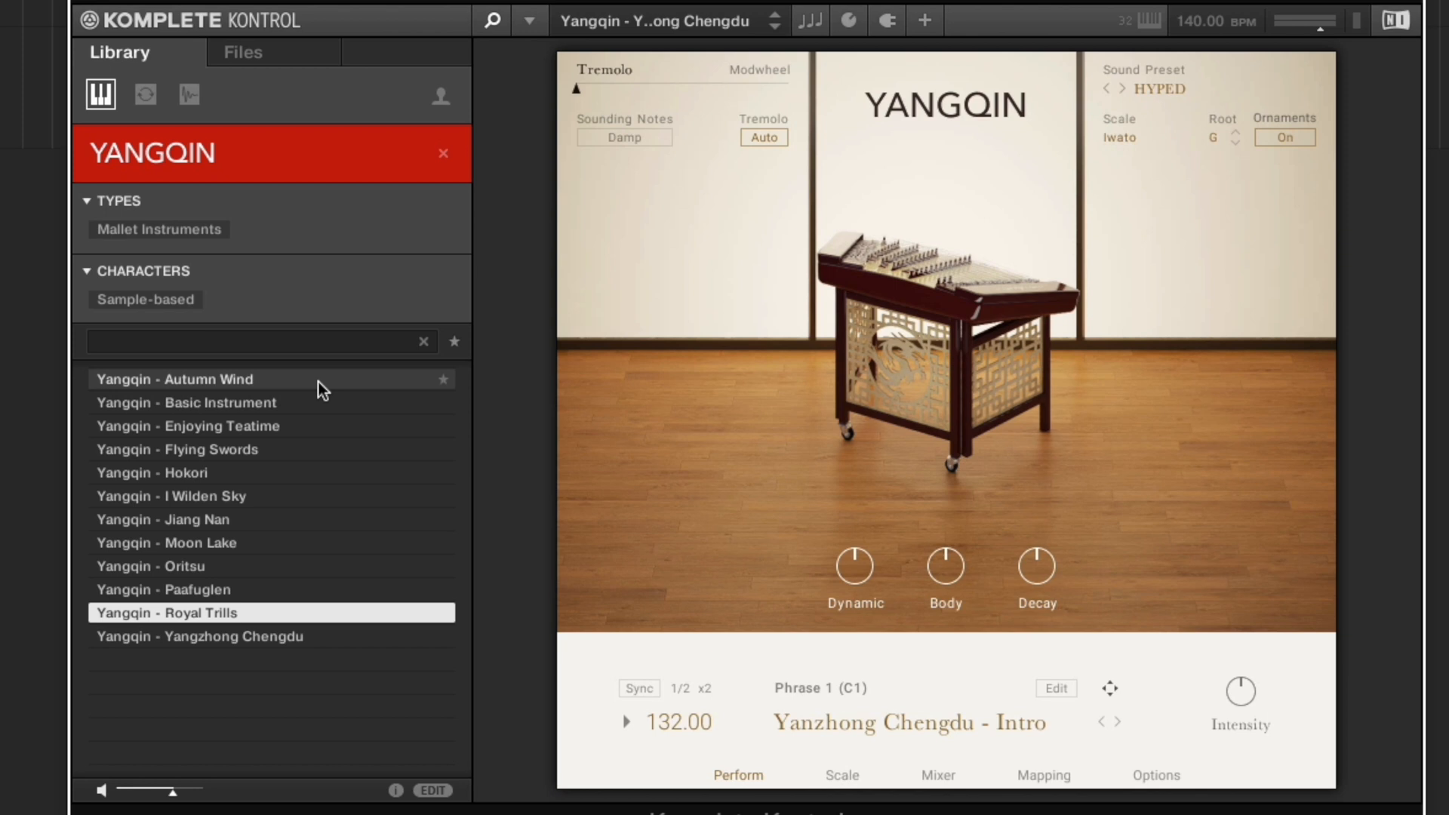
pyautogui.click(199, 636)
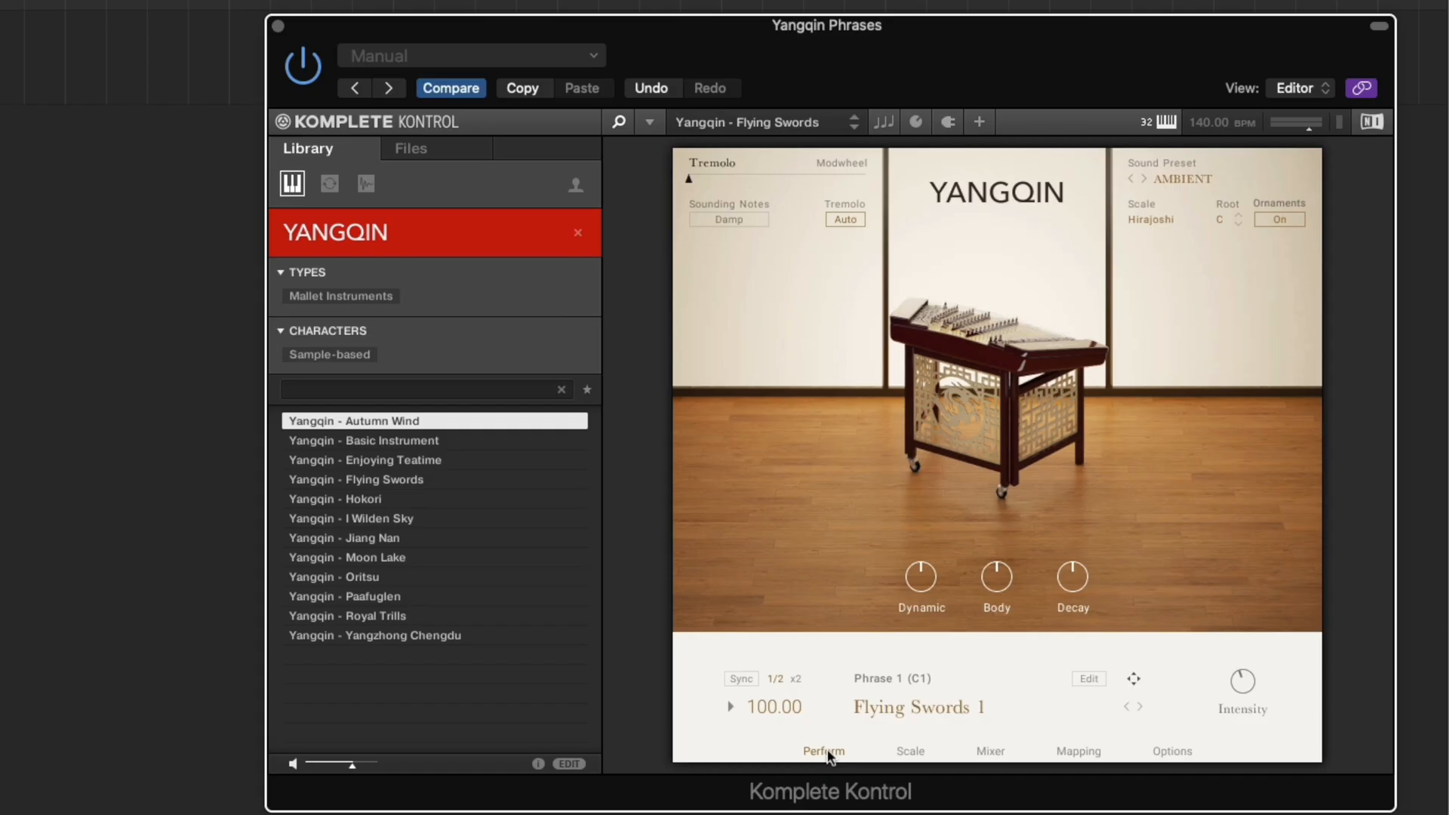
pyautogui.moveTo(915, 596)
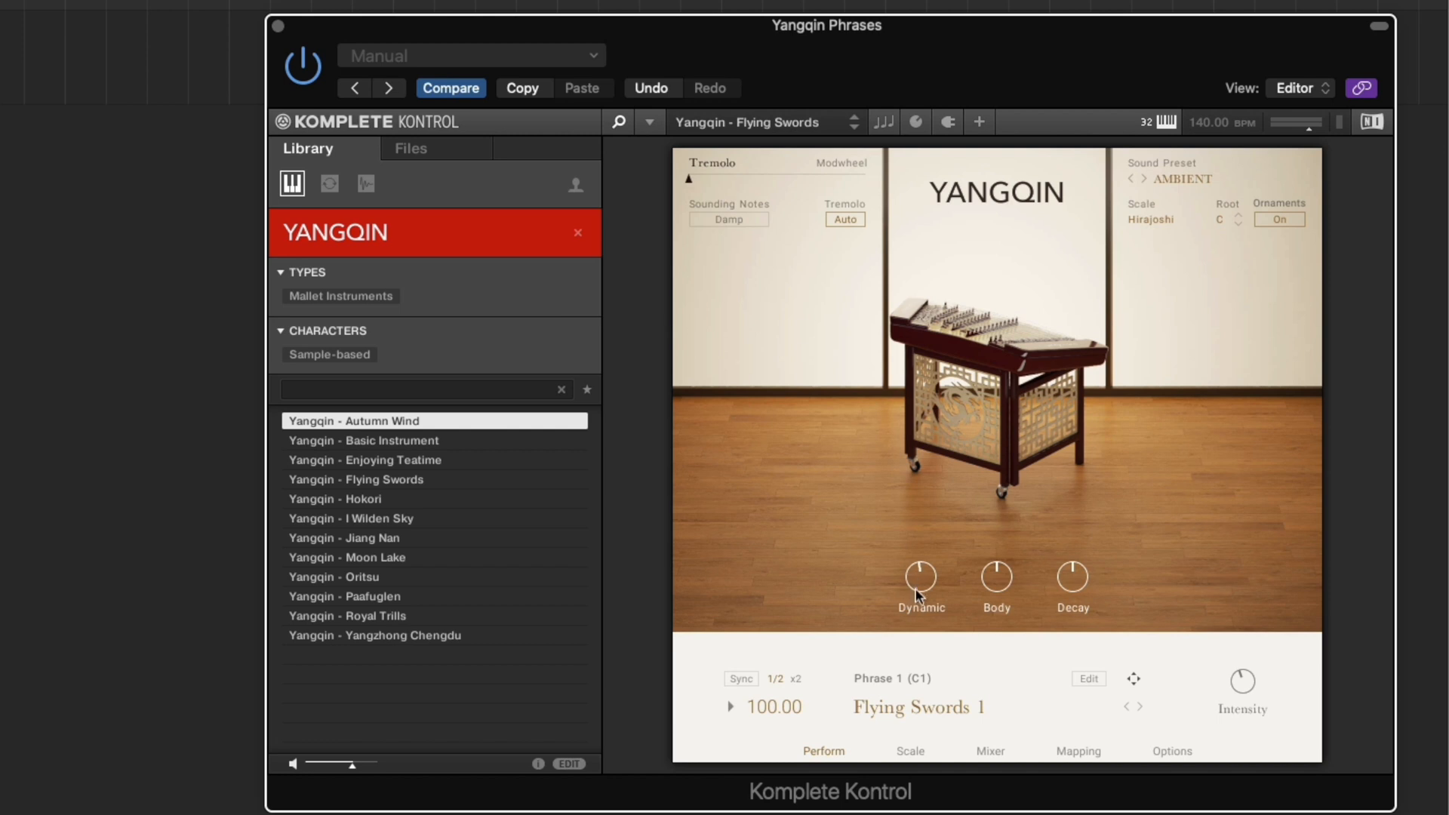
pyautogui.moveTo(1089, 591)
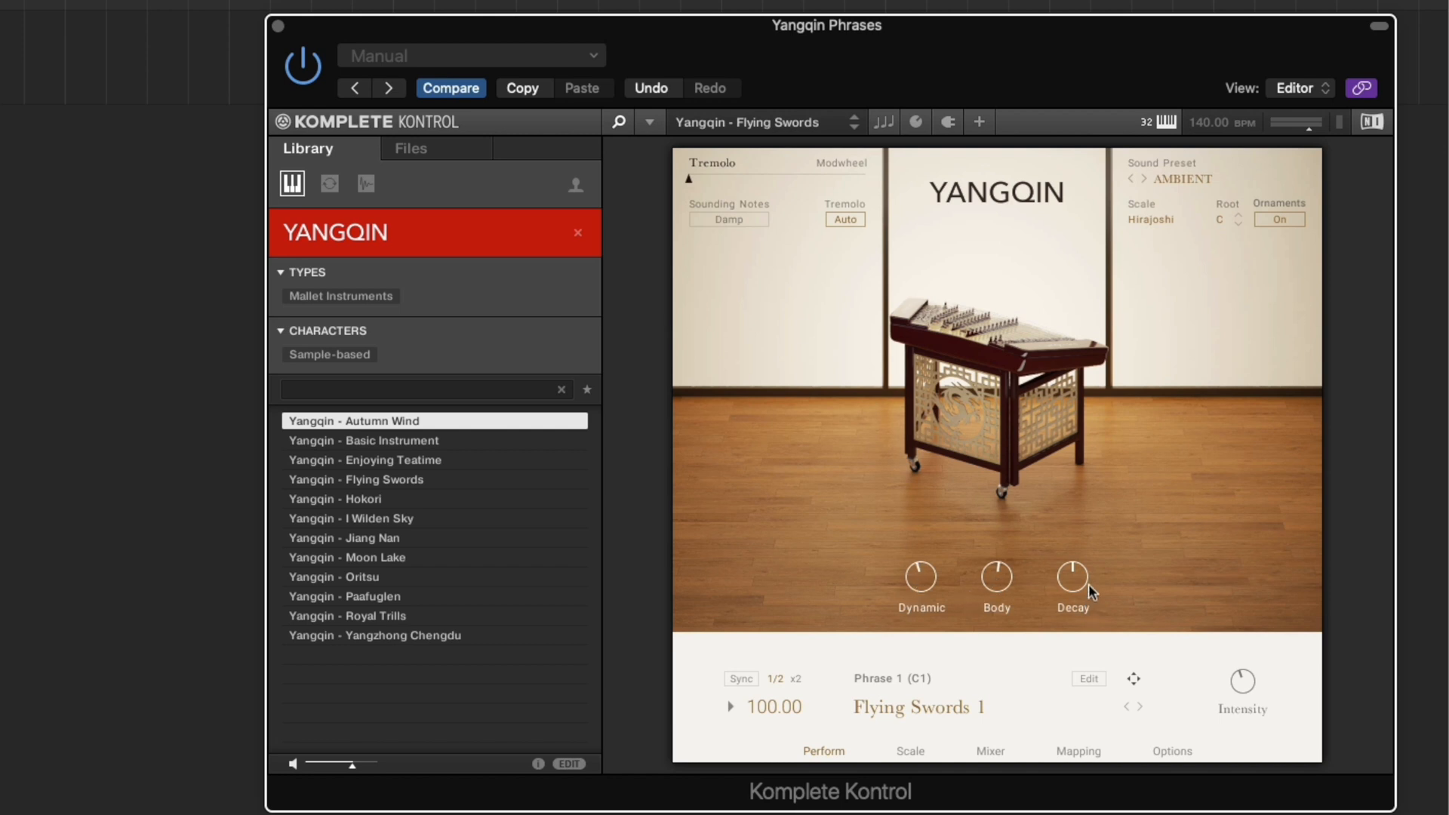
# Sync the phrases to the 140 BPM host tempo, step to Phrase 5, and land on the INIT sound preset.
pyautogui.click(740, 678)
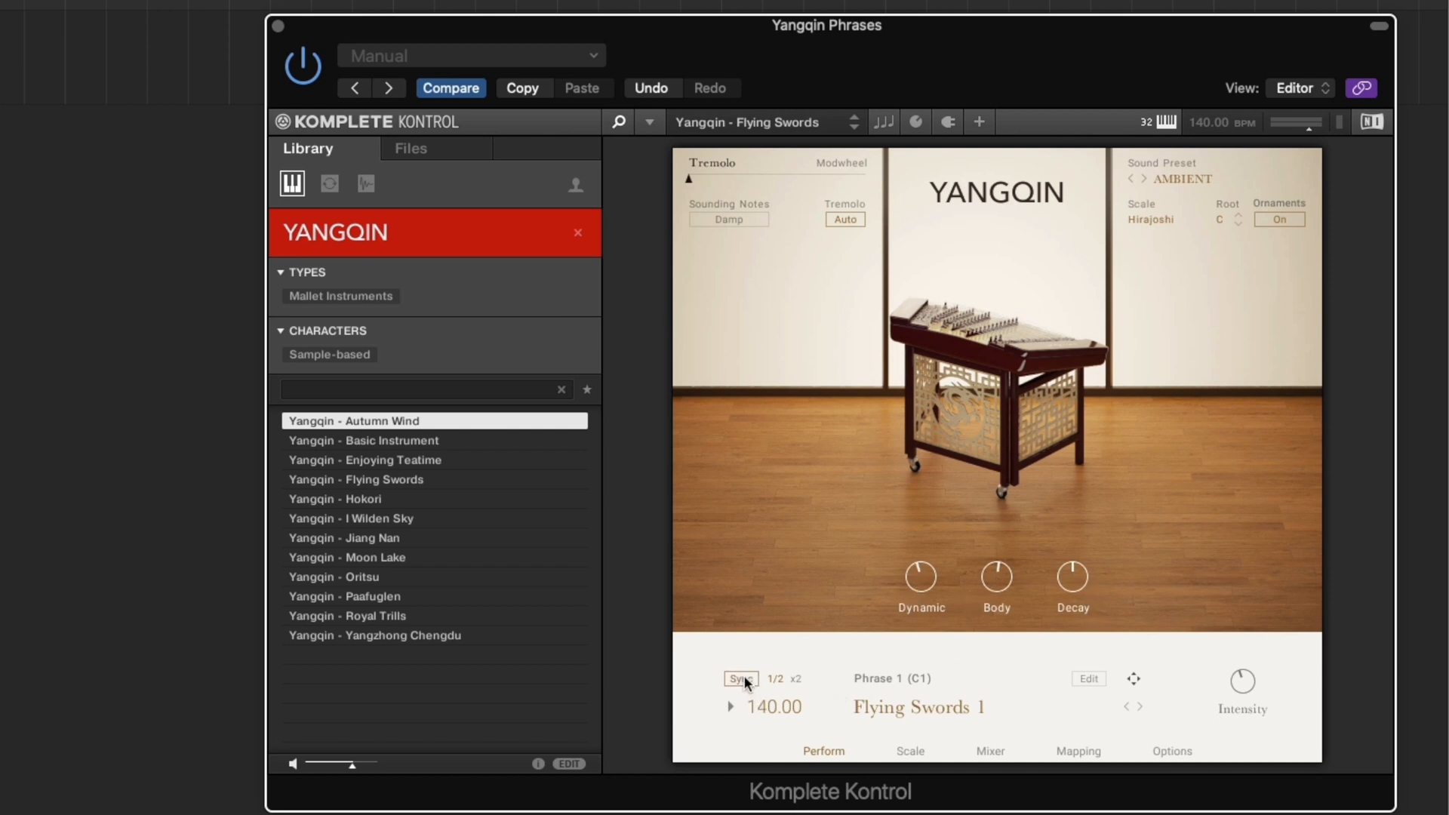
pyautogui.click(1138, 707)
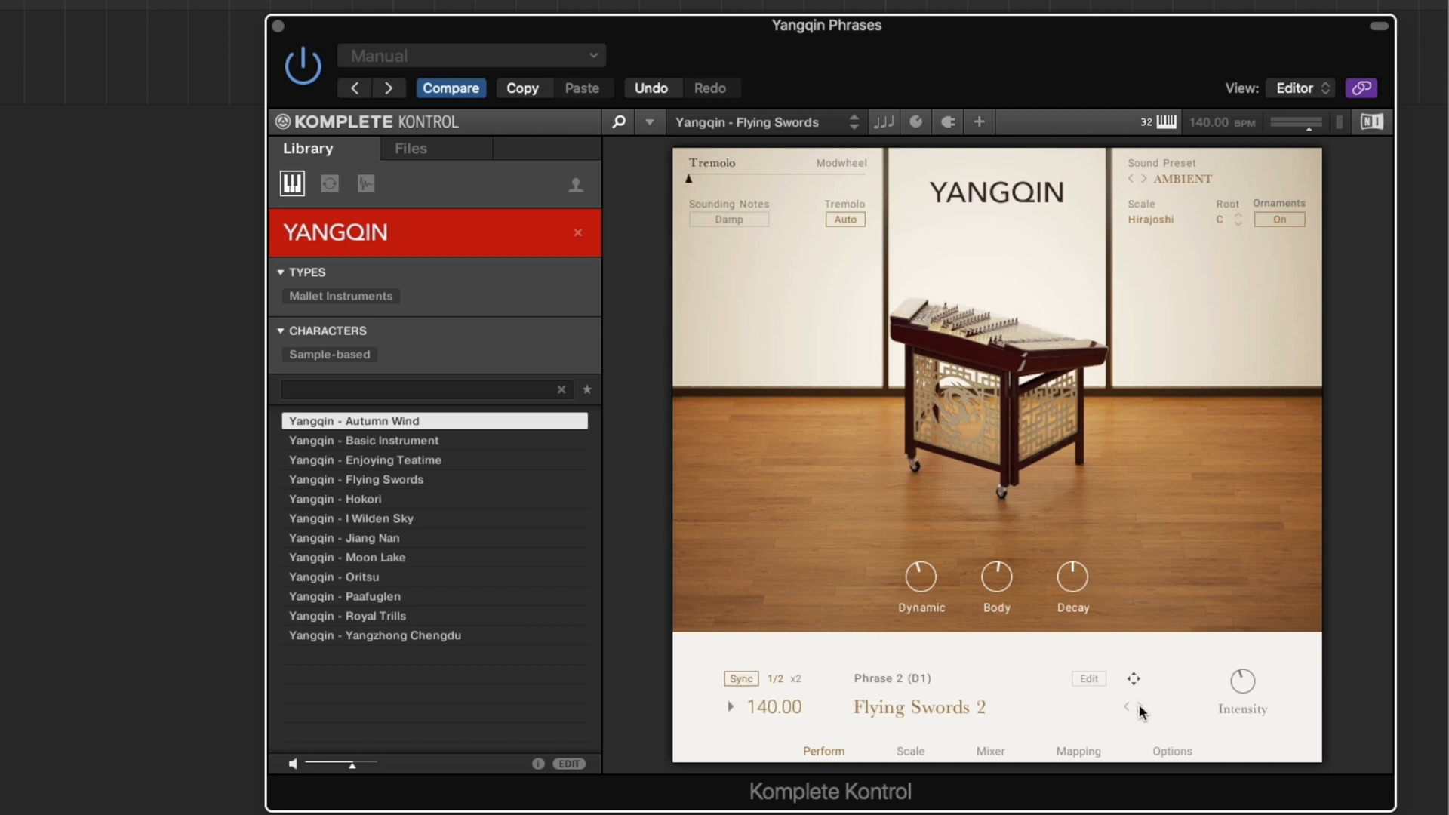
pyautogui.click(1088, 678)
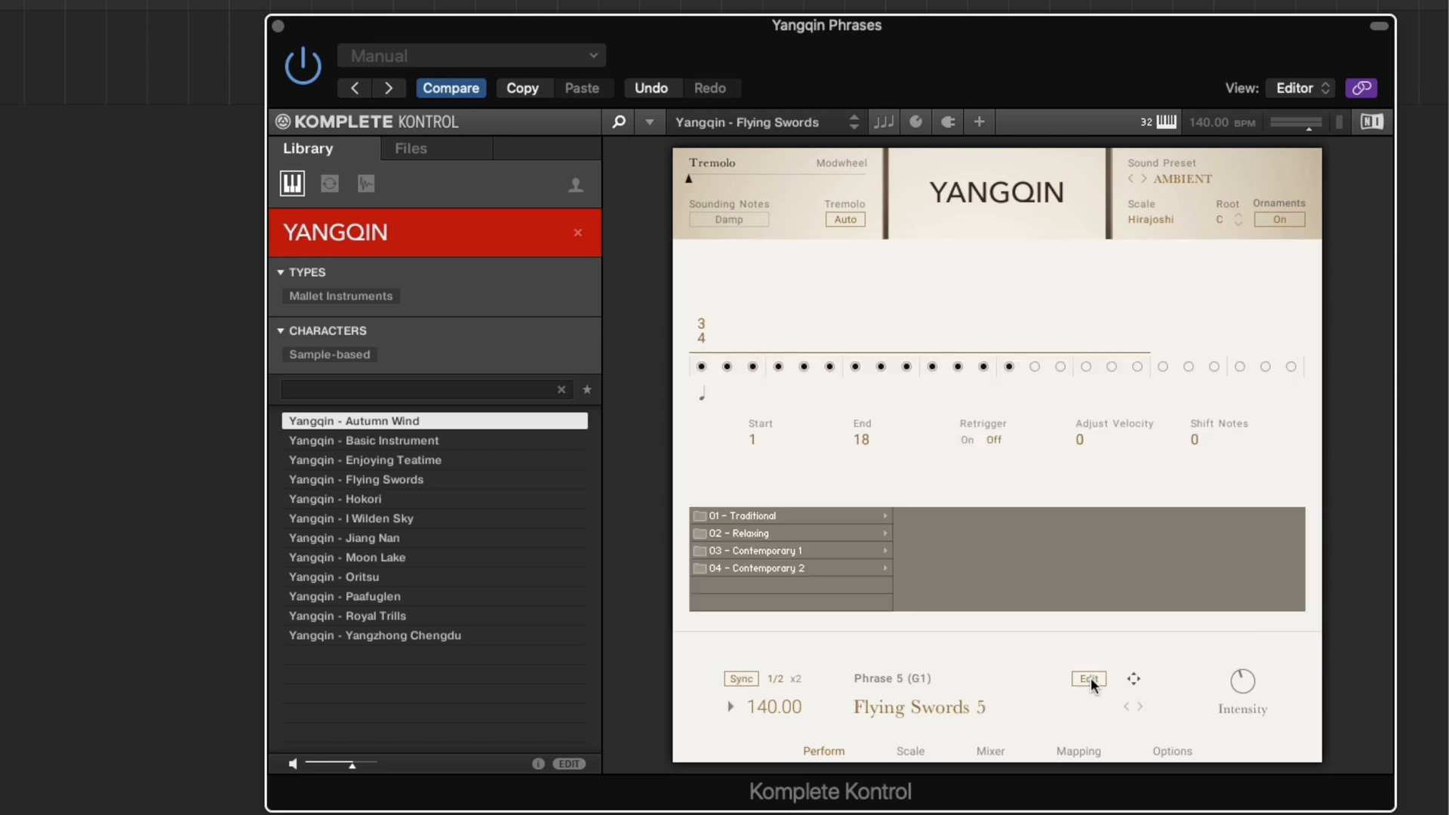
pyautogui.click(1088, 678)
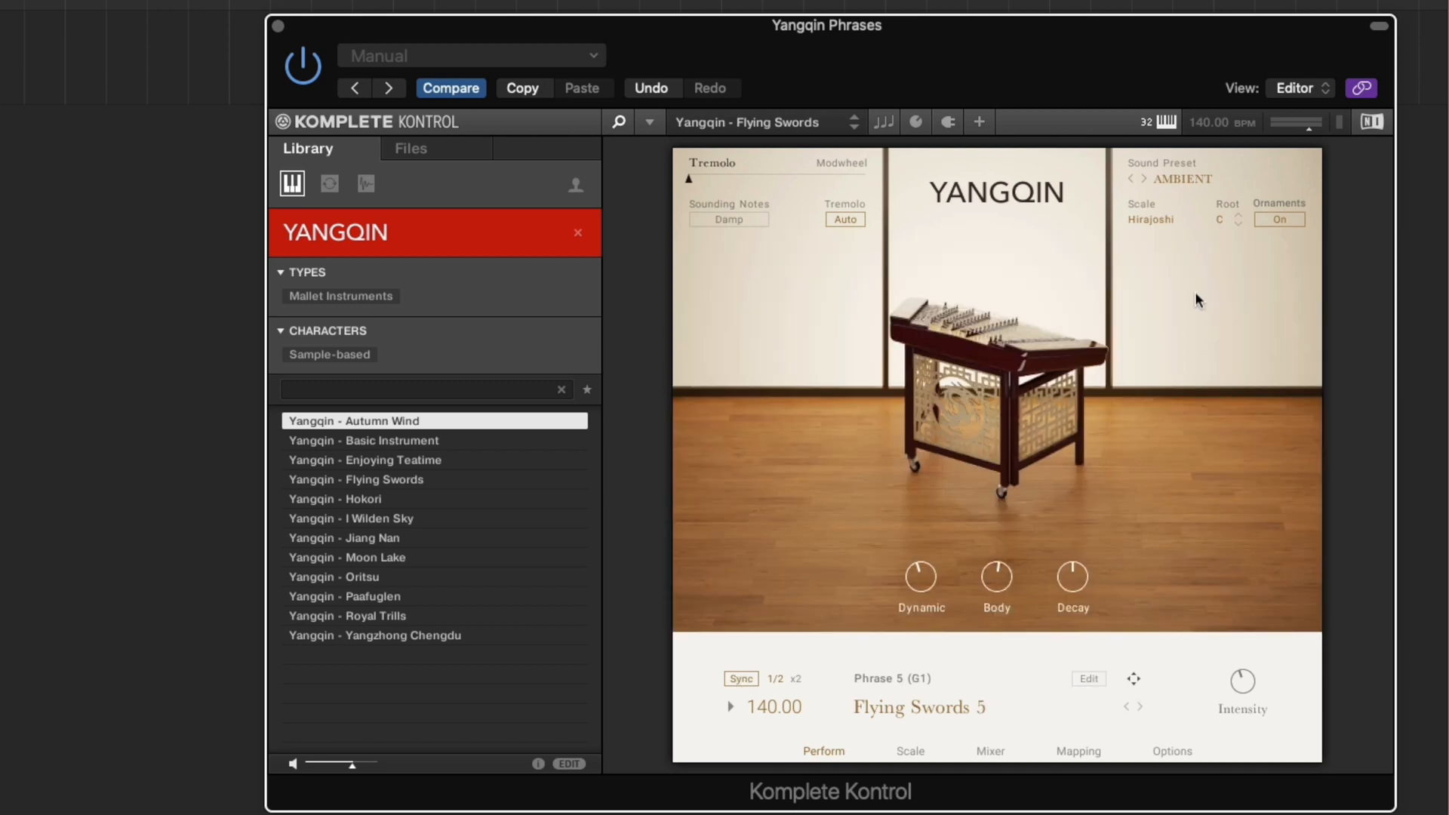
pyautogui.click(1141, 180)
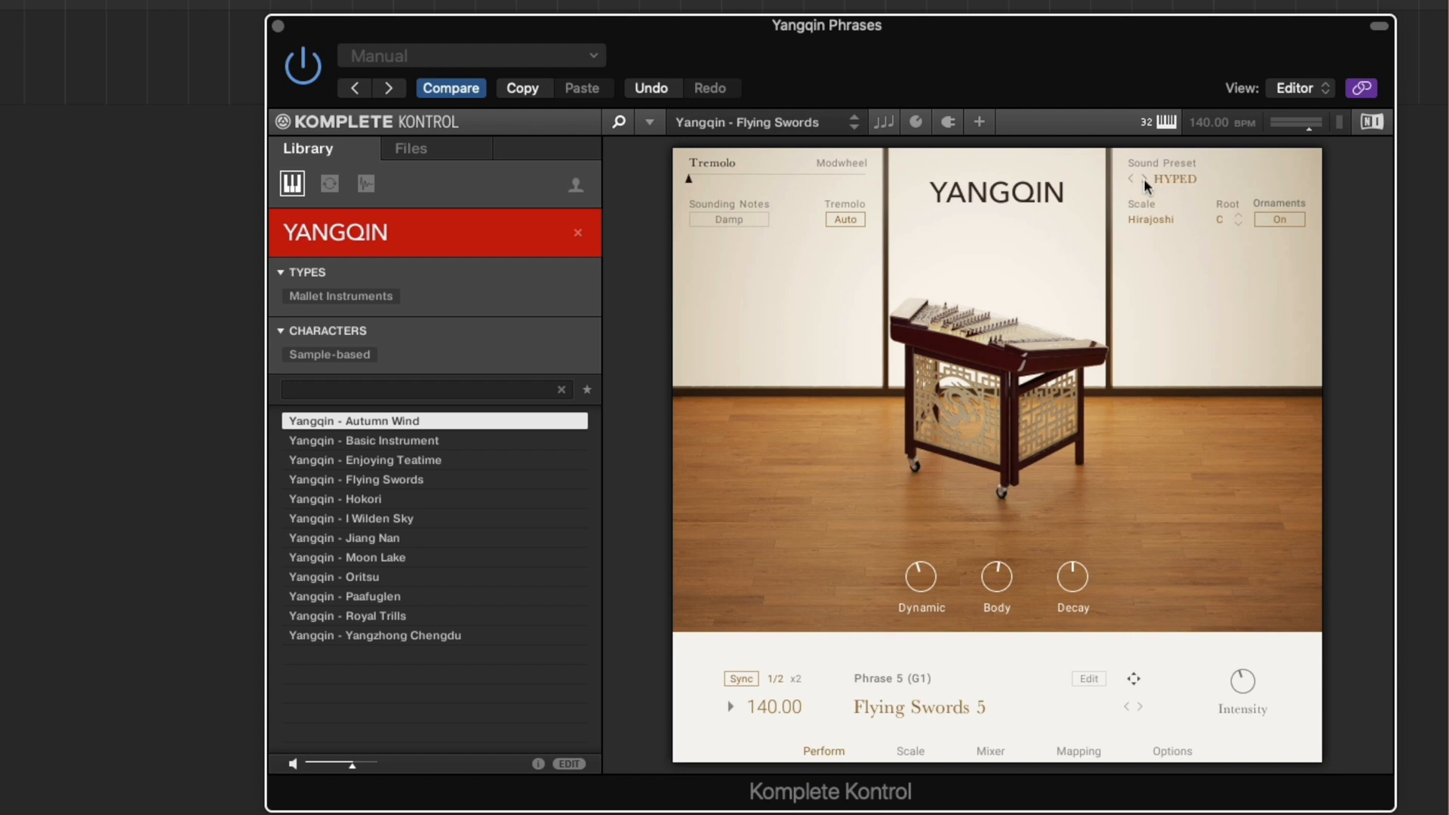
pyautogui.click(1132, 178)
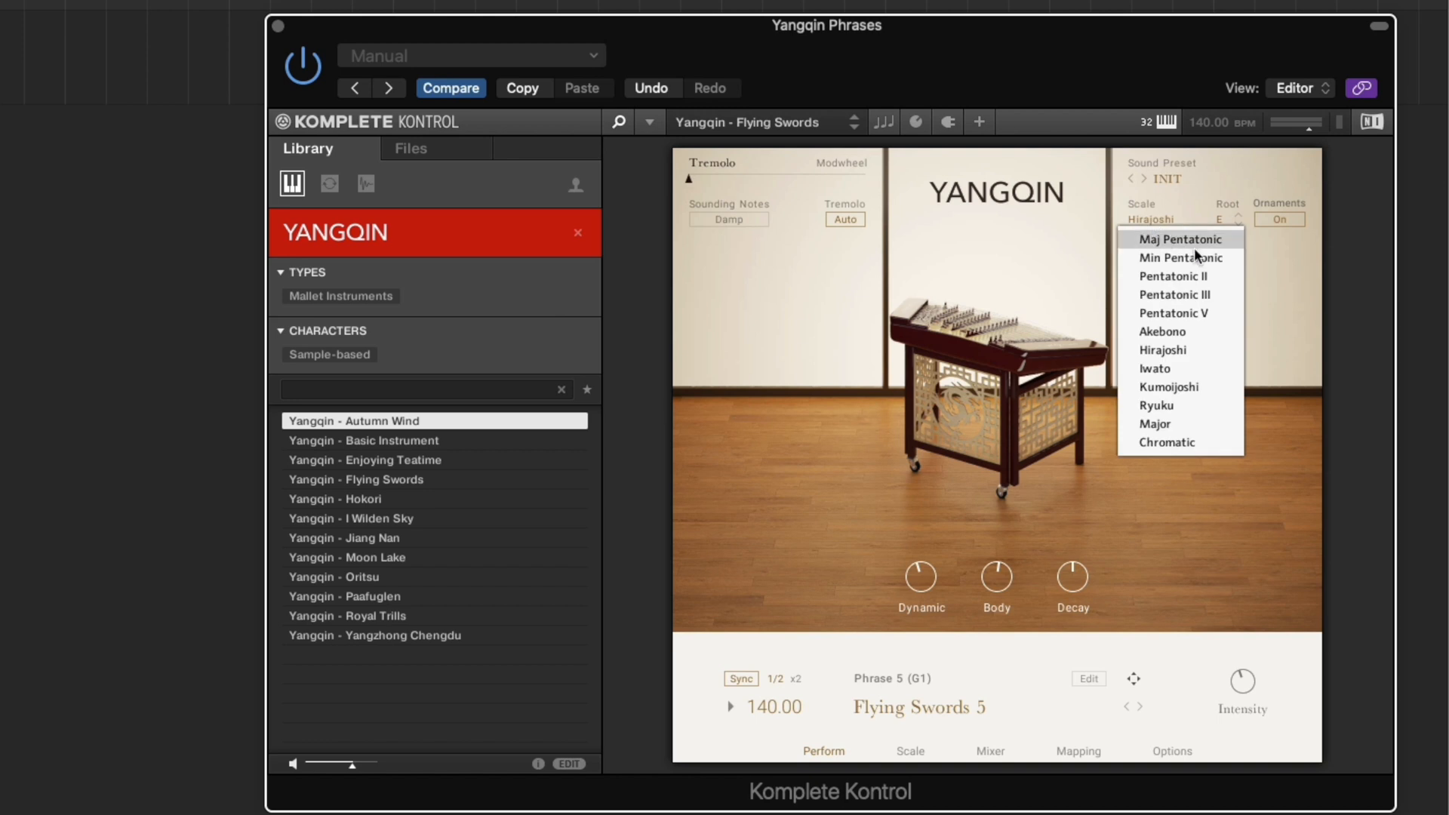
# Choose the Min Pentatonic scale with root note D, check Edit Scale, and show the mixer page.
pyautogui.click(1181, 258)
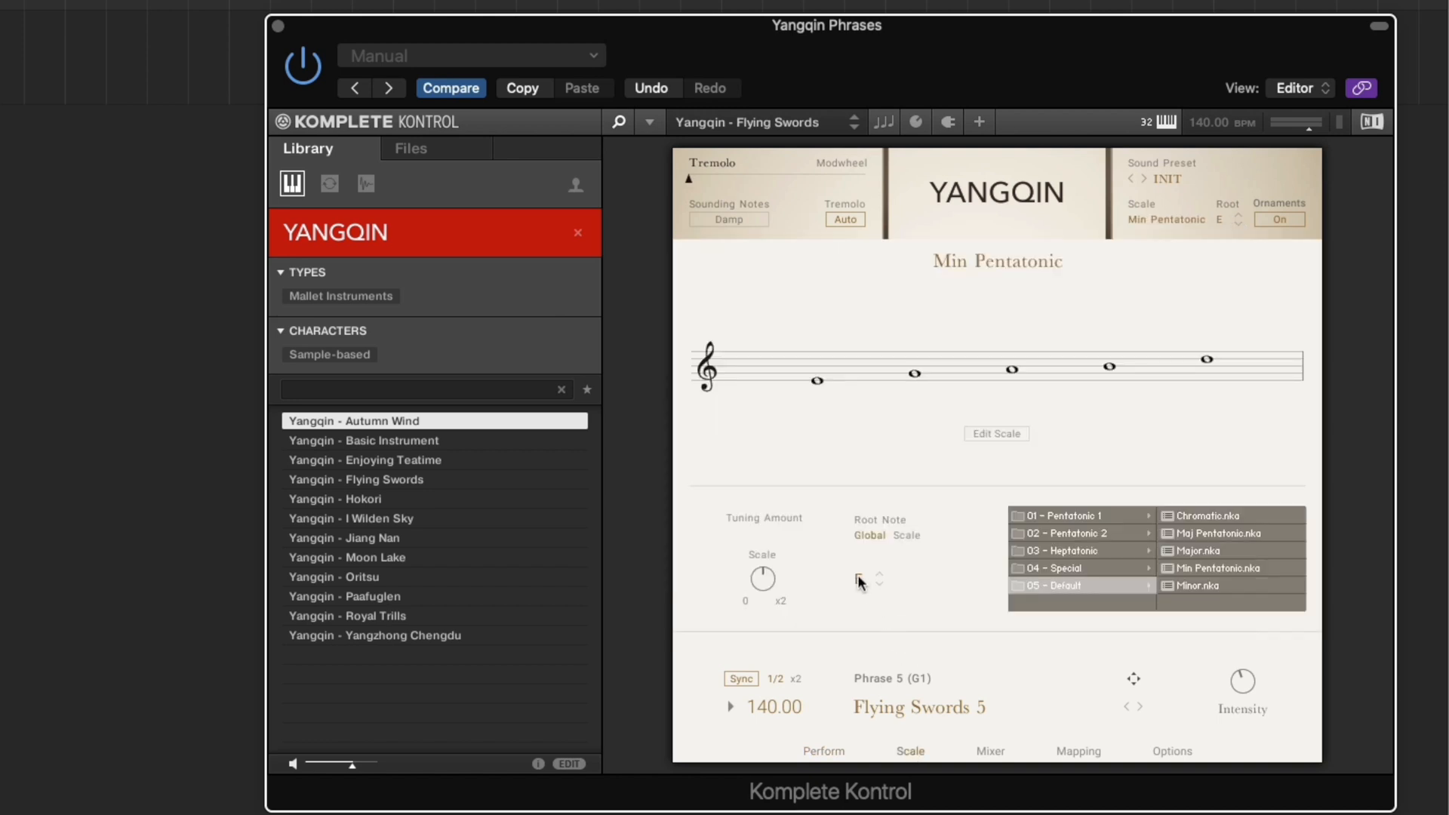
pyautogui.click(880, 588)
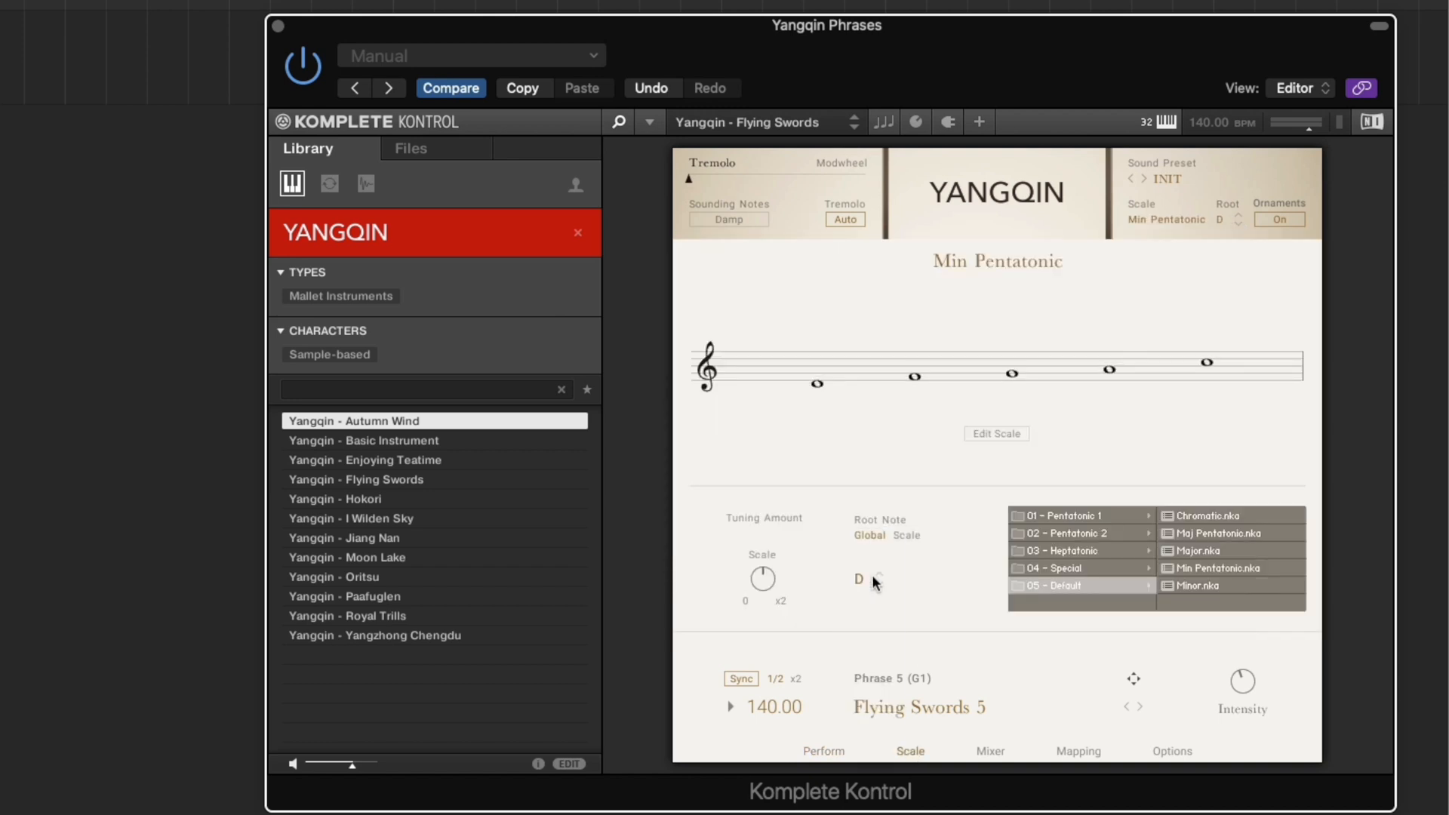
pyautogui.click(1063, 568)
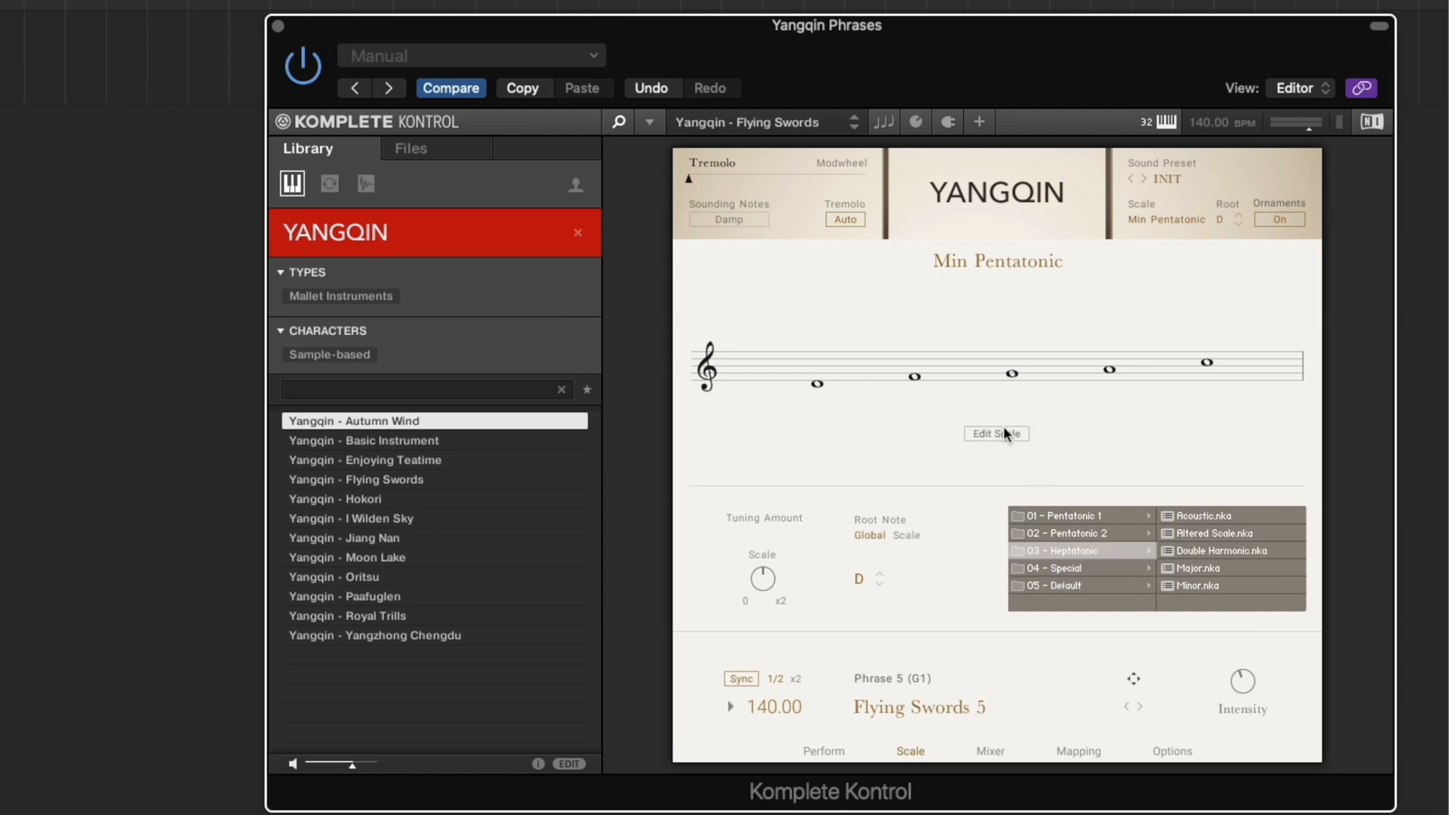
pyautogui.click(996, 433)
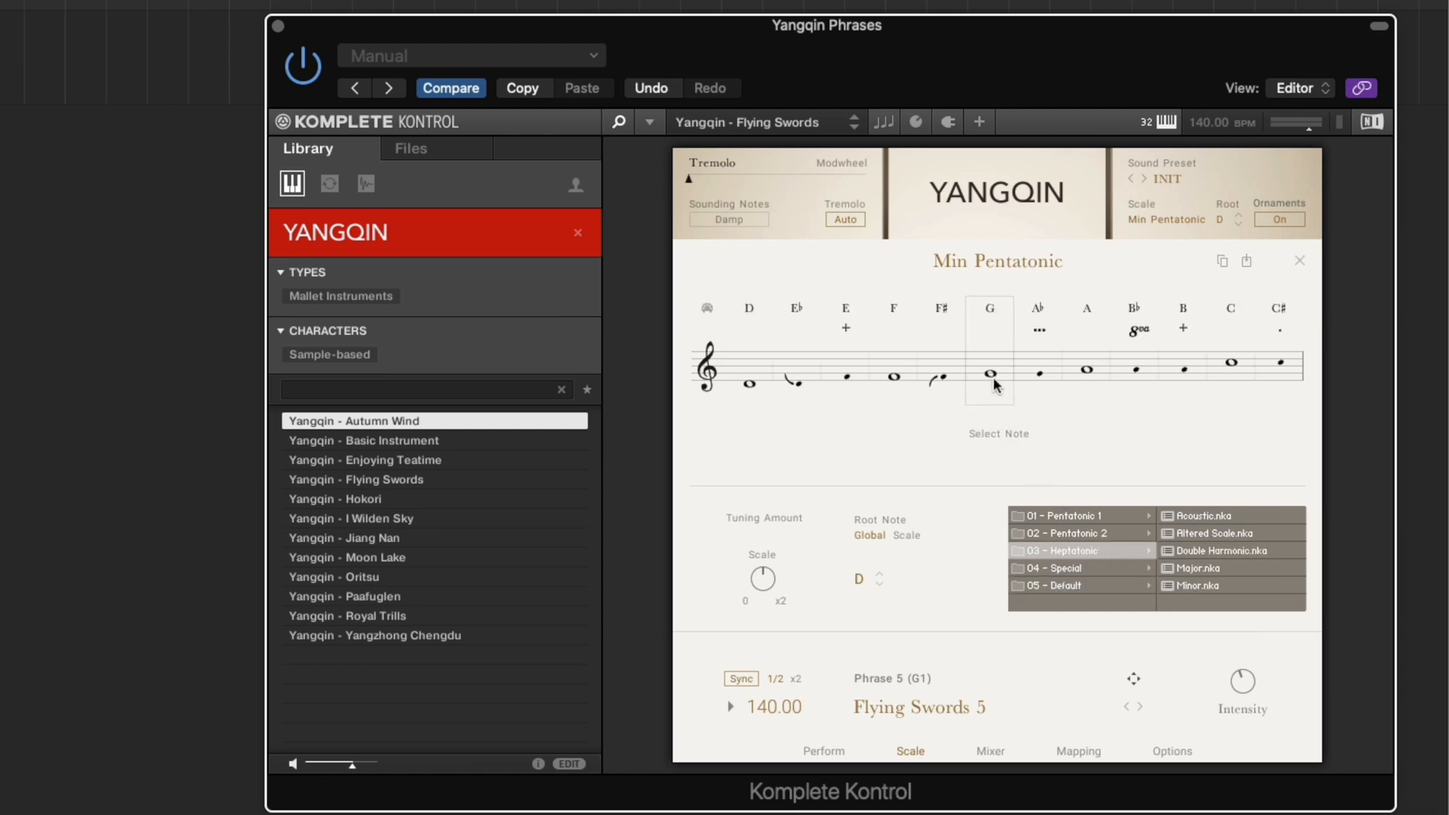
pyautogui.click(990, 750)
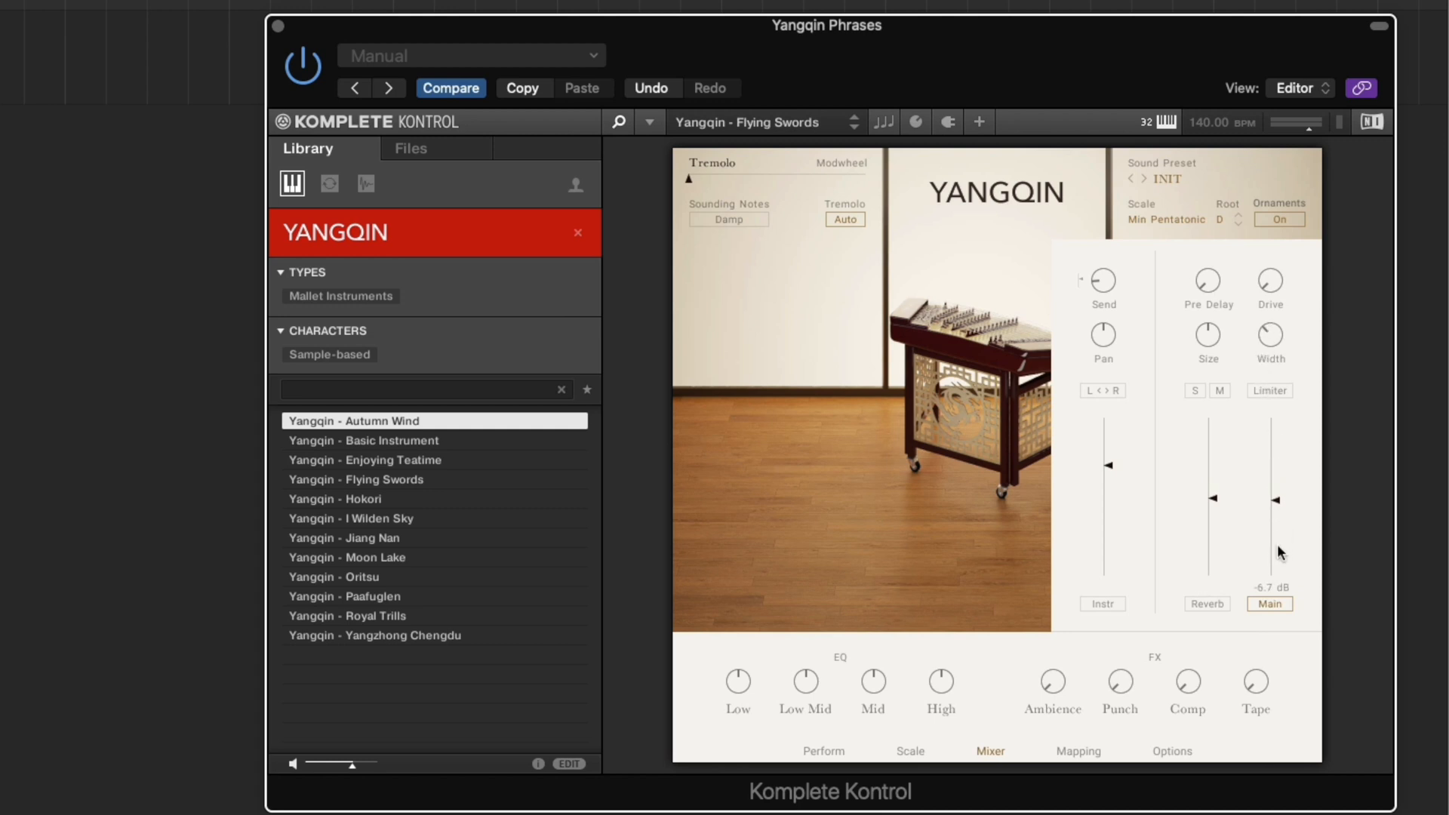
# Extend the mapping's playing range, then choose a new pitch bend range on the Options page.
pyautogui.click(1078, 751)
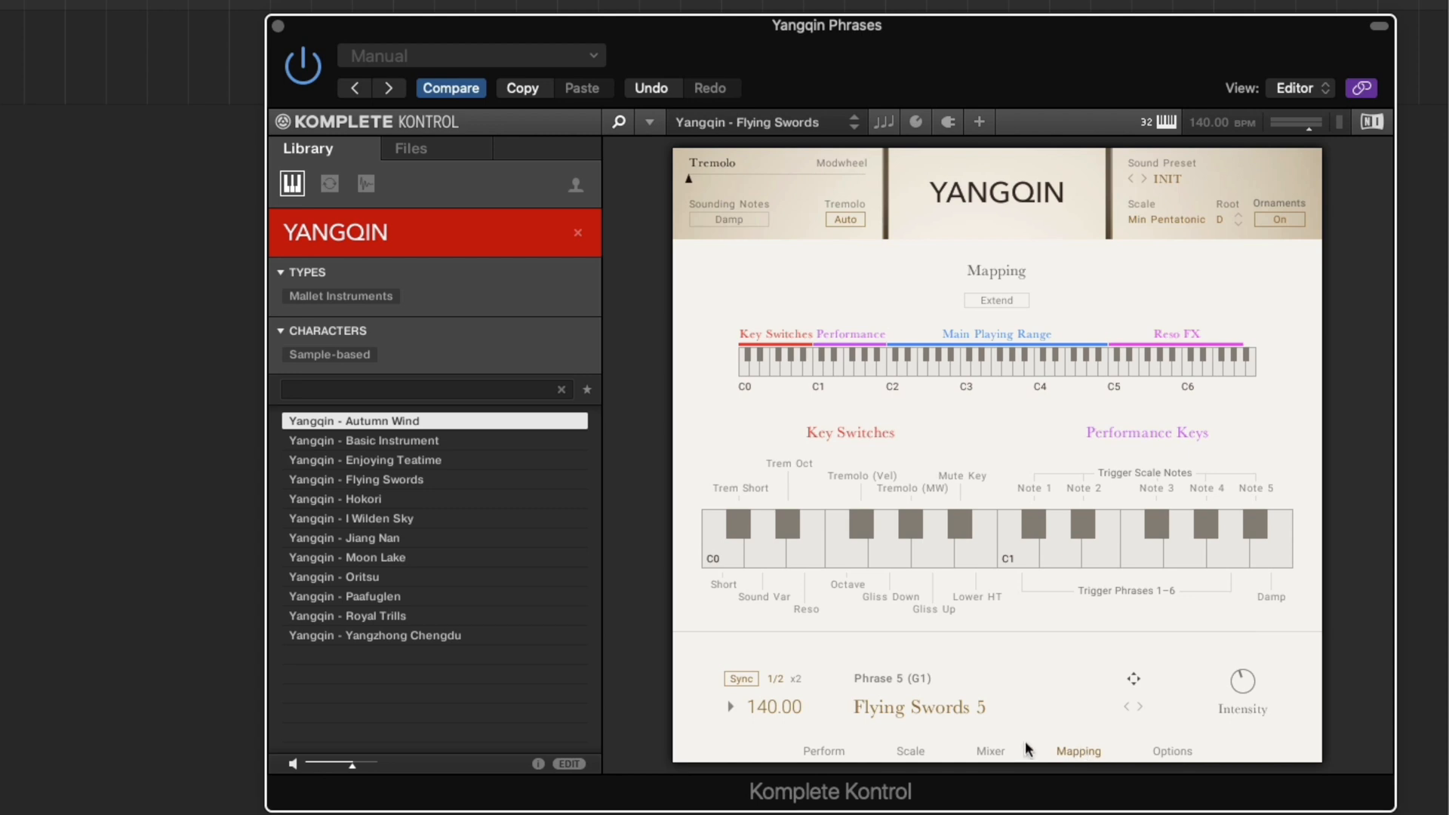
pyautogui.click(995, 298)
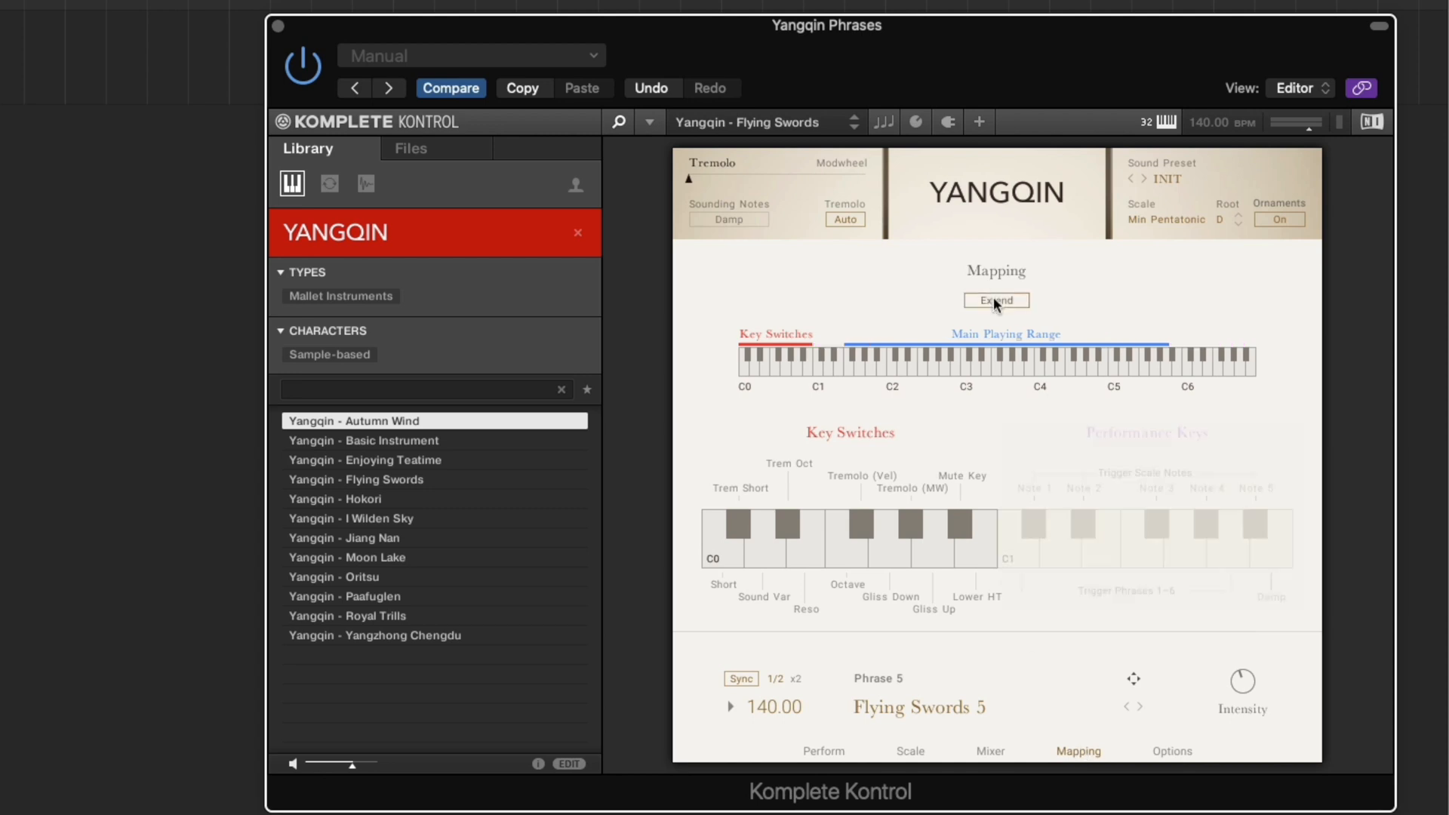
pyautogui.moveTo(1056, 376)
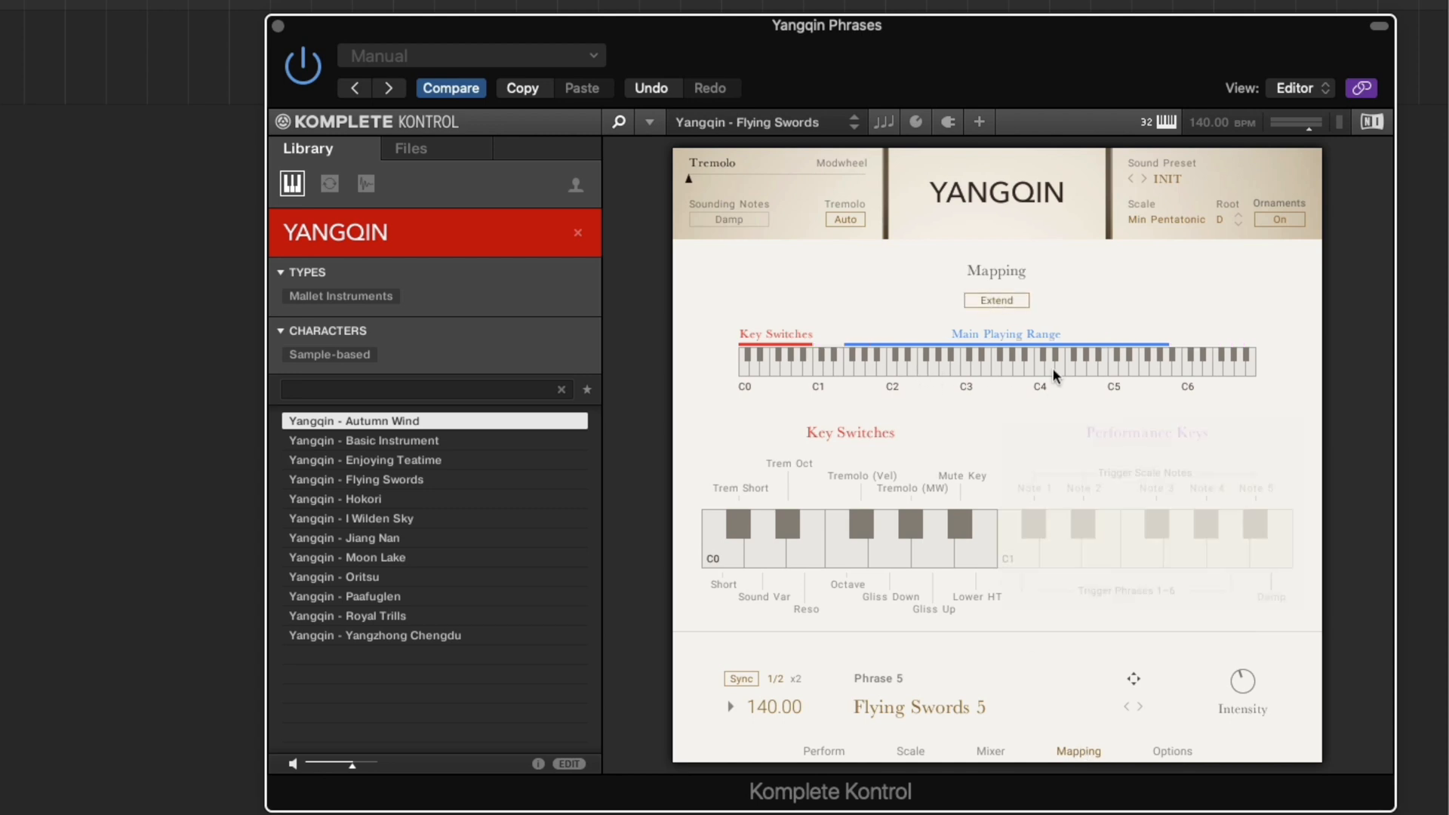
pyautogui.click(1171, 752)
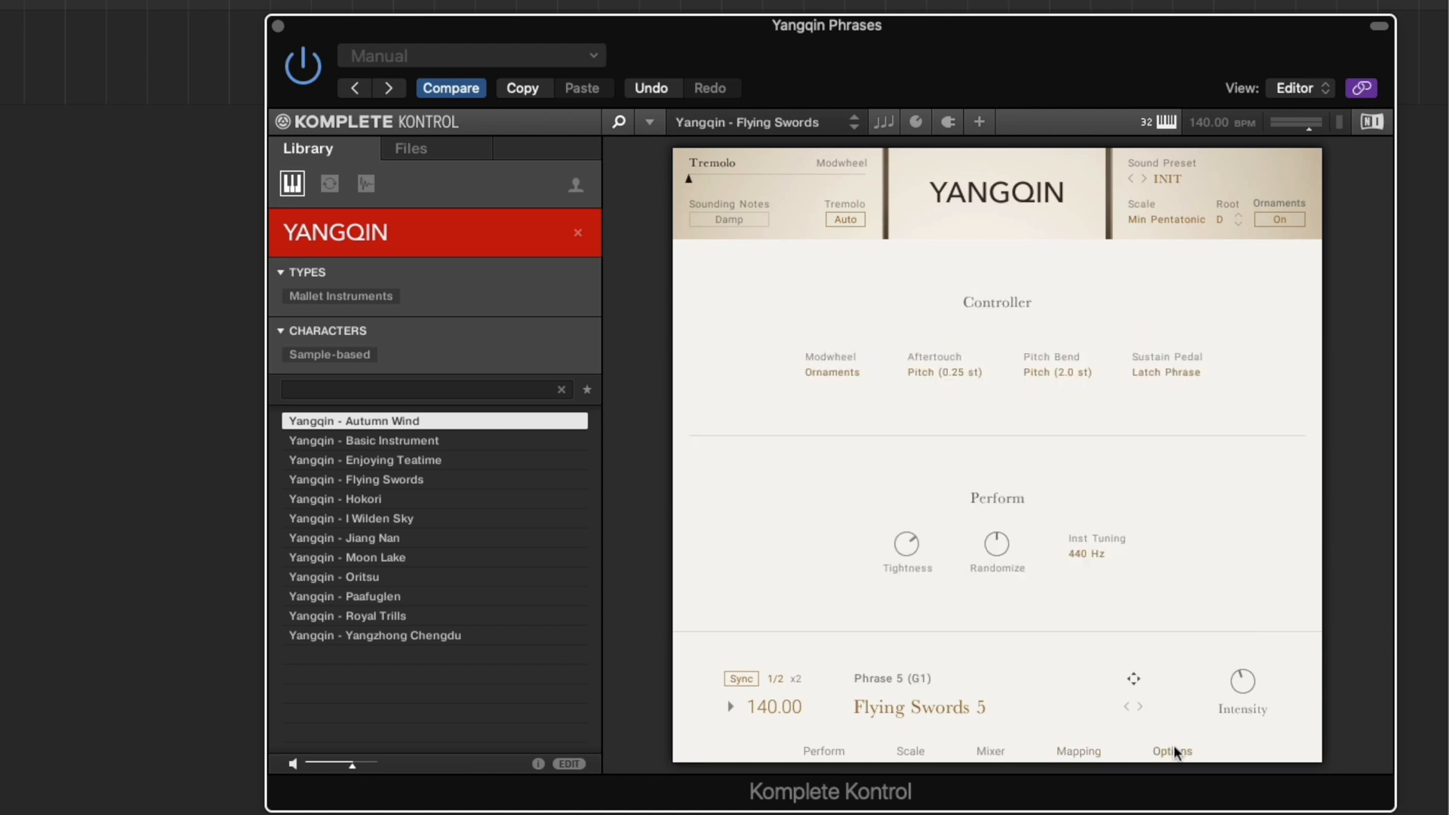
pyautogui.click(1057, 371)
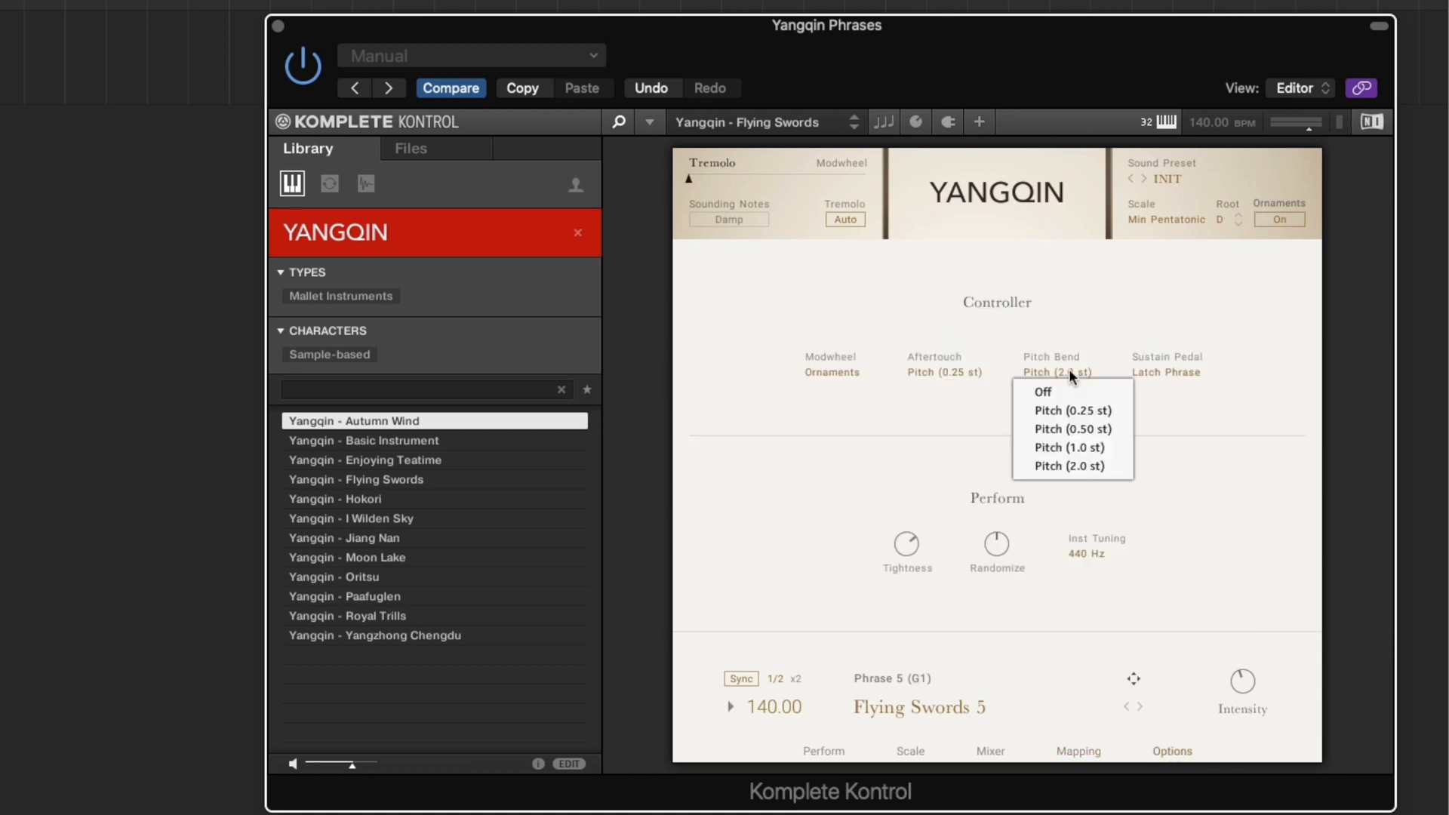
pyautogui.click(1072, 429)
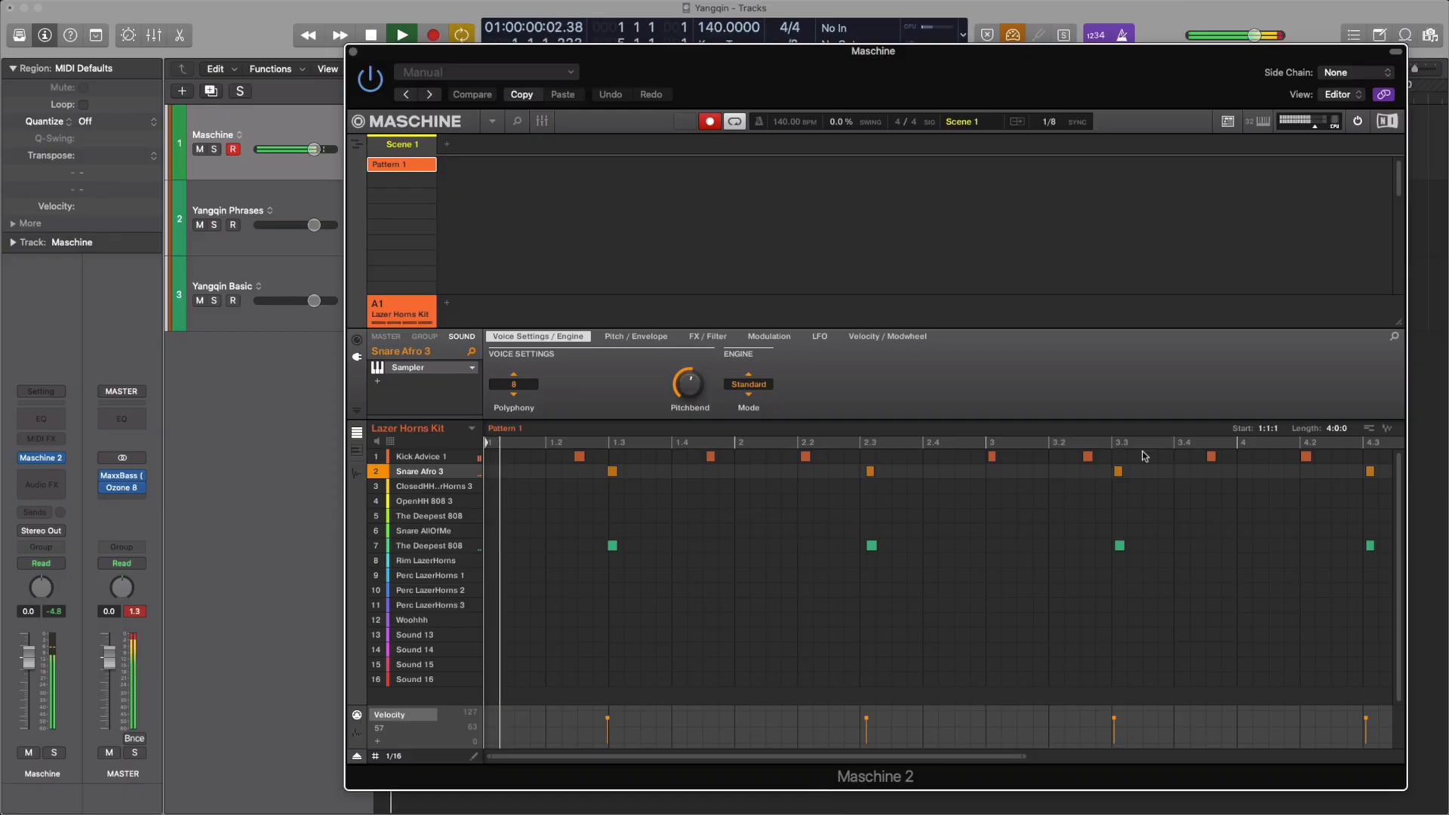
# Stop the Lazer Horns Kit pattern and select the region on the Yangqin Basic track.
pyautogui.click(371, 35)
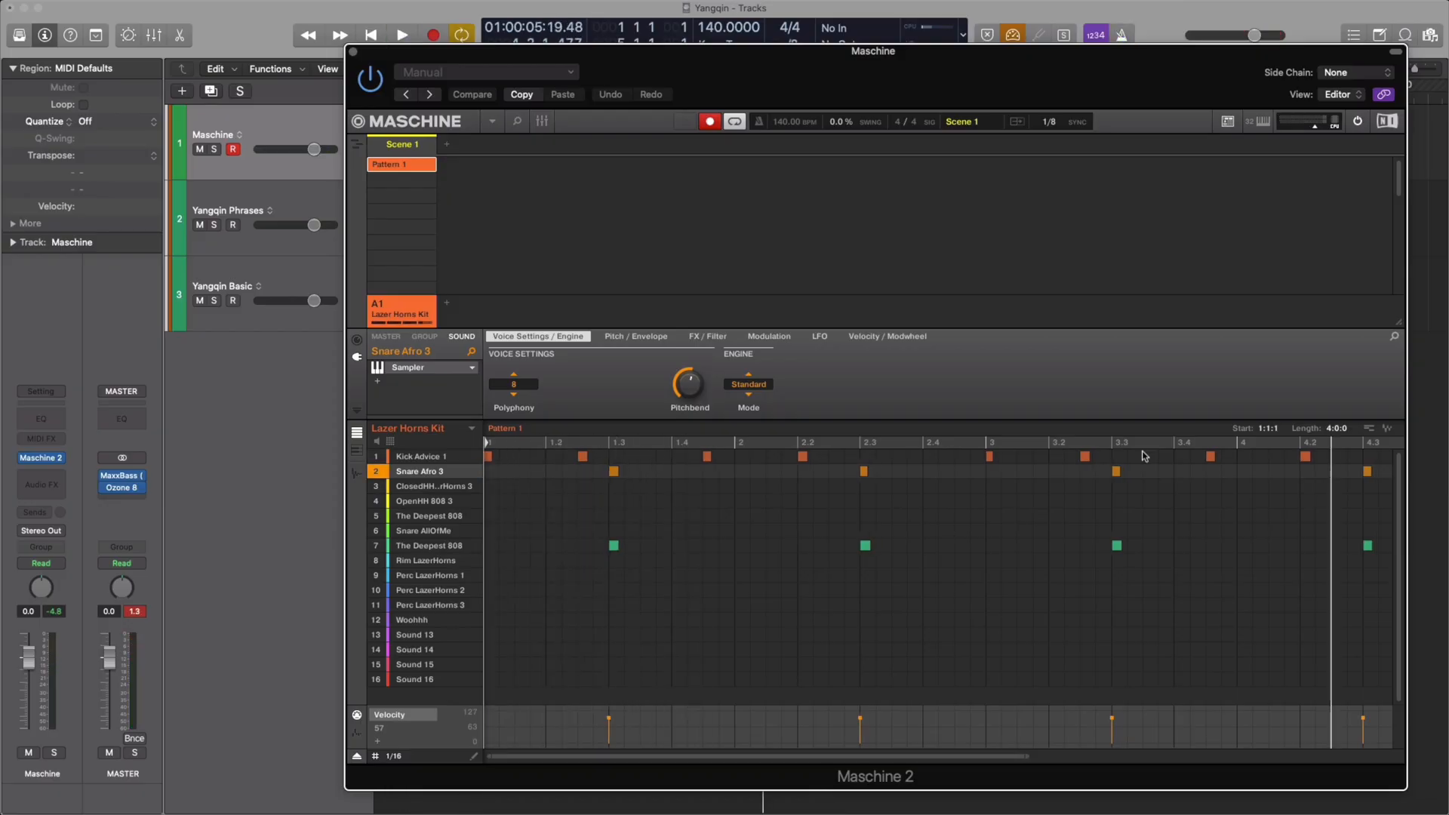
pyautogui.click(435, 486)
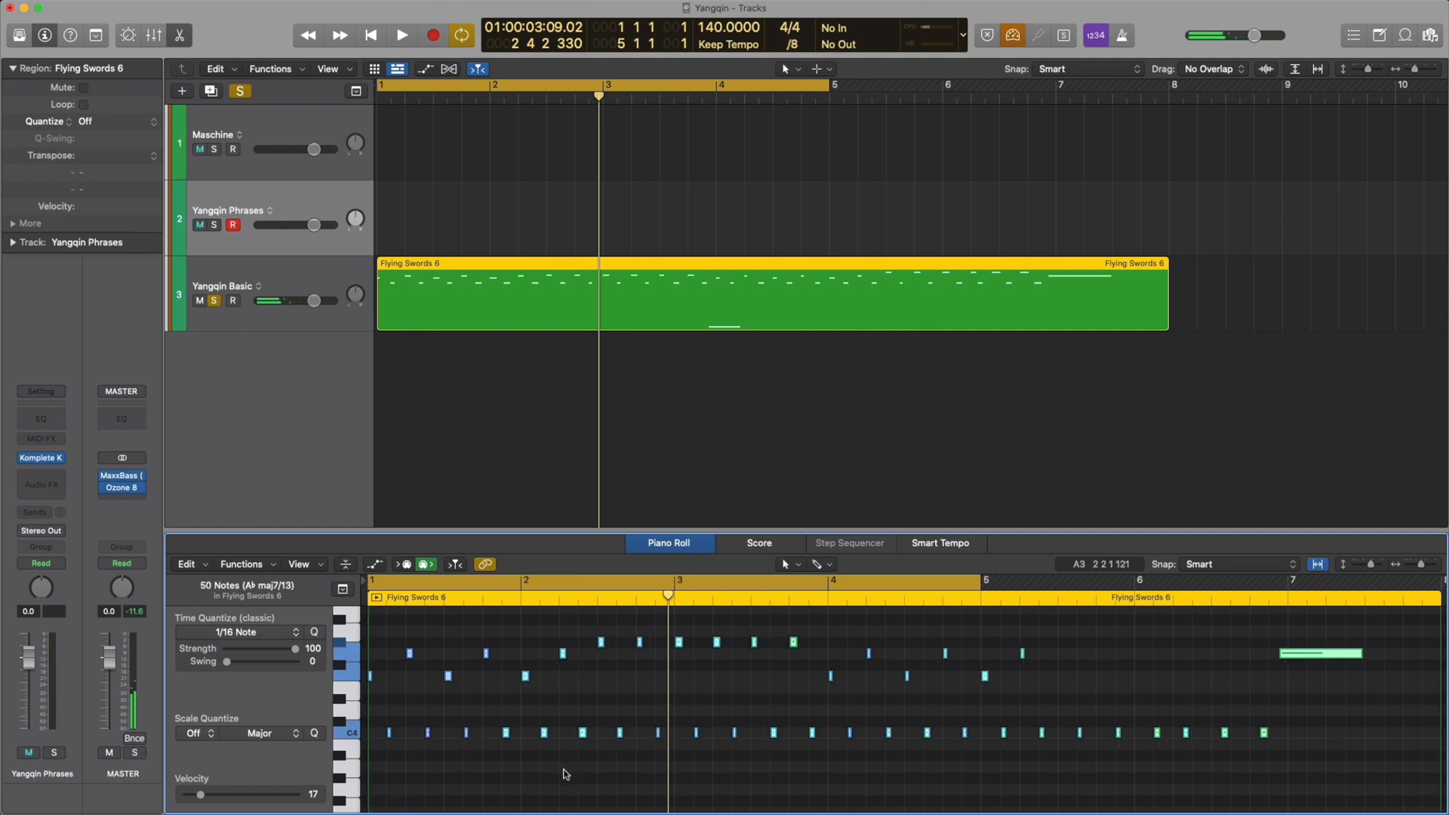
# Audition the trimmed two-bar, 16-note Flying Swords 6 phrase from the transport.
pyautogui.click(401, 34)
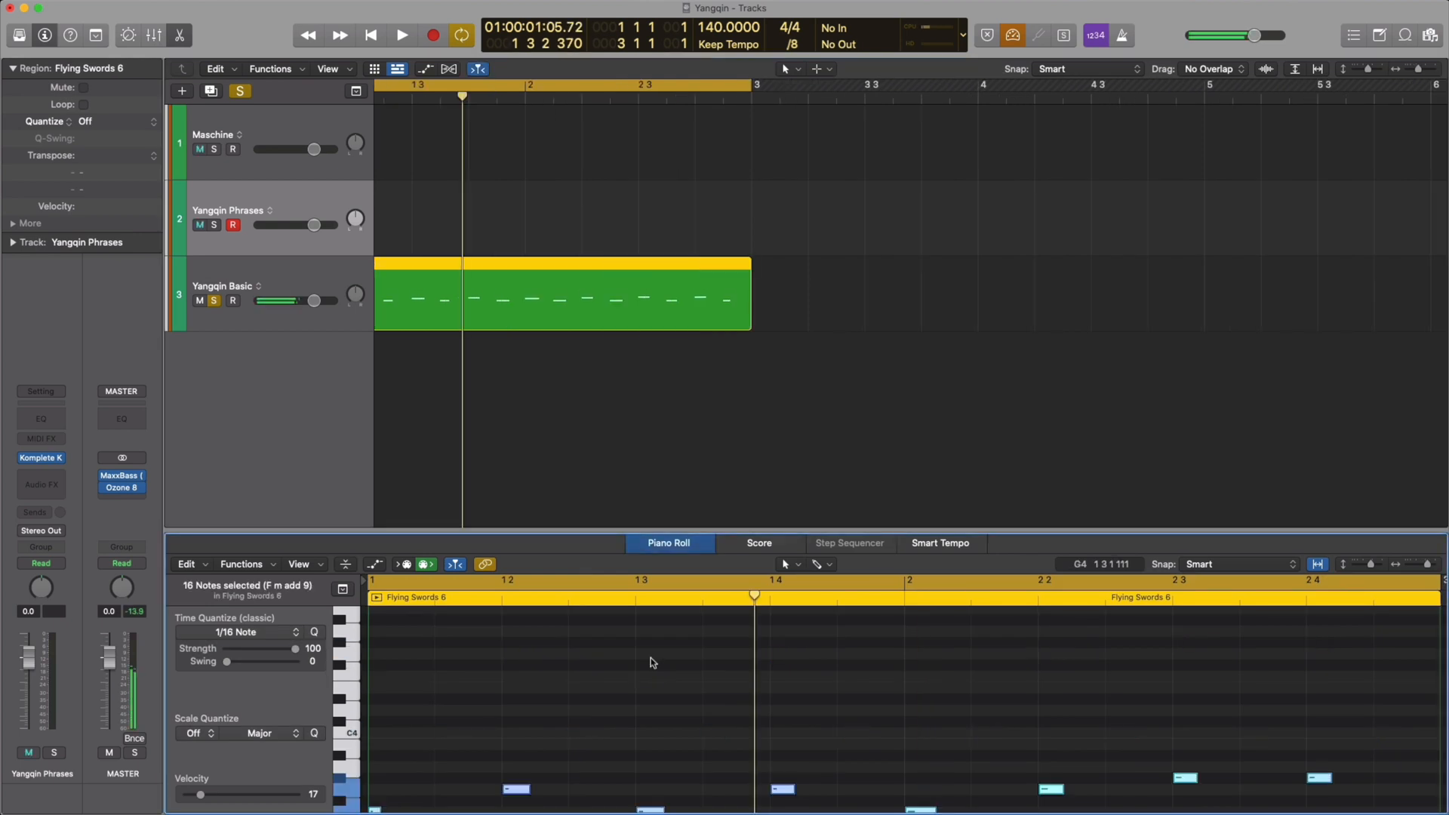
pyautogui.click(402, 34)
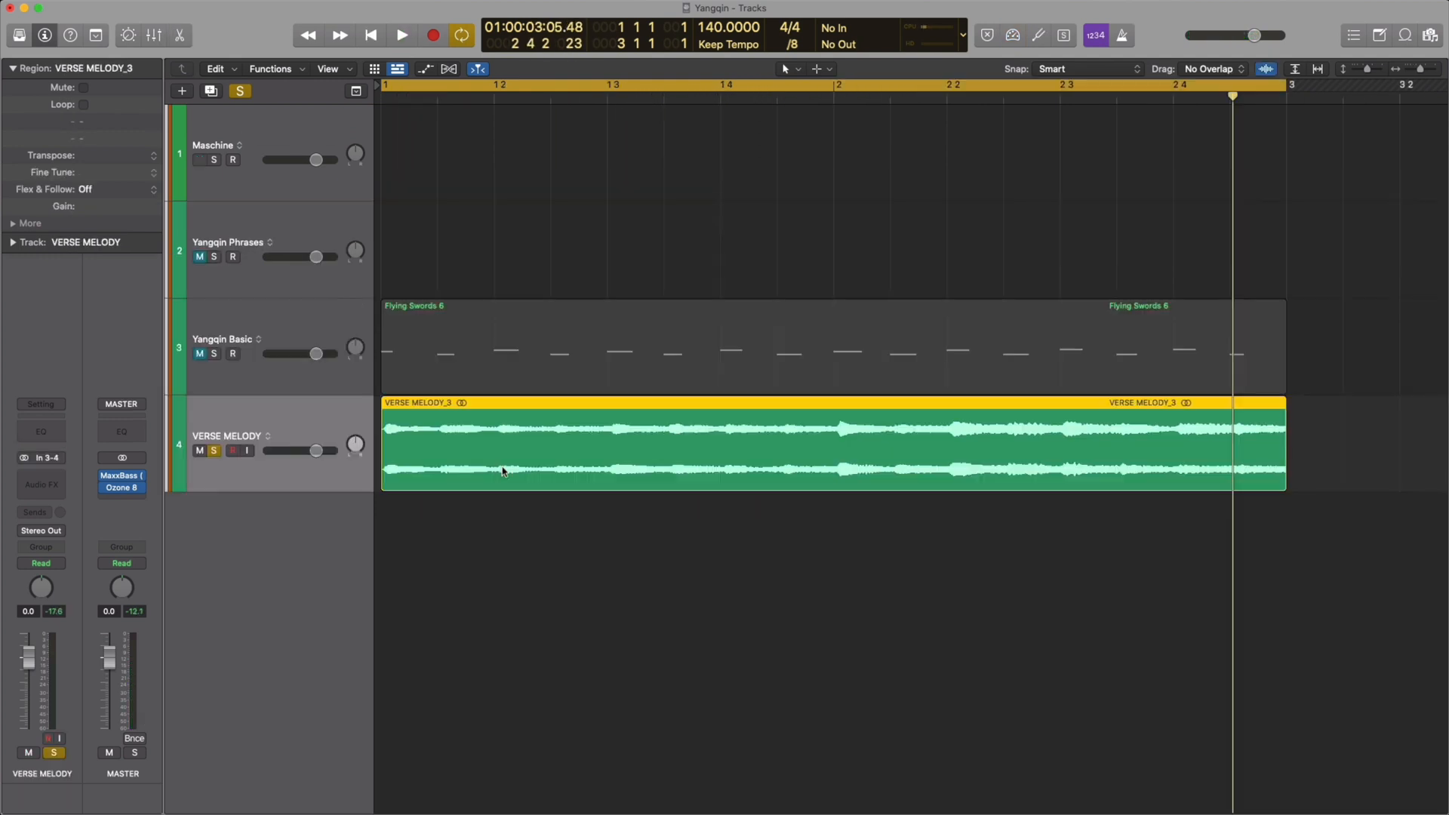
# Split the VERSE MELODY region at a /8 grid into 16 slices and reverse them all.
pyautogui.click(504, 471)
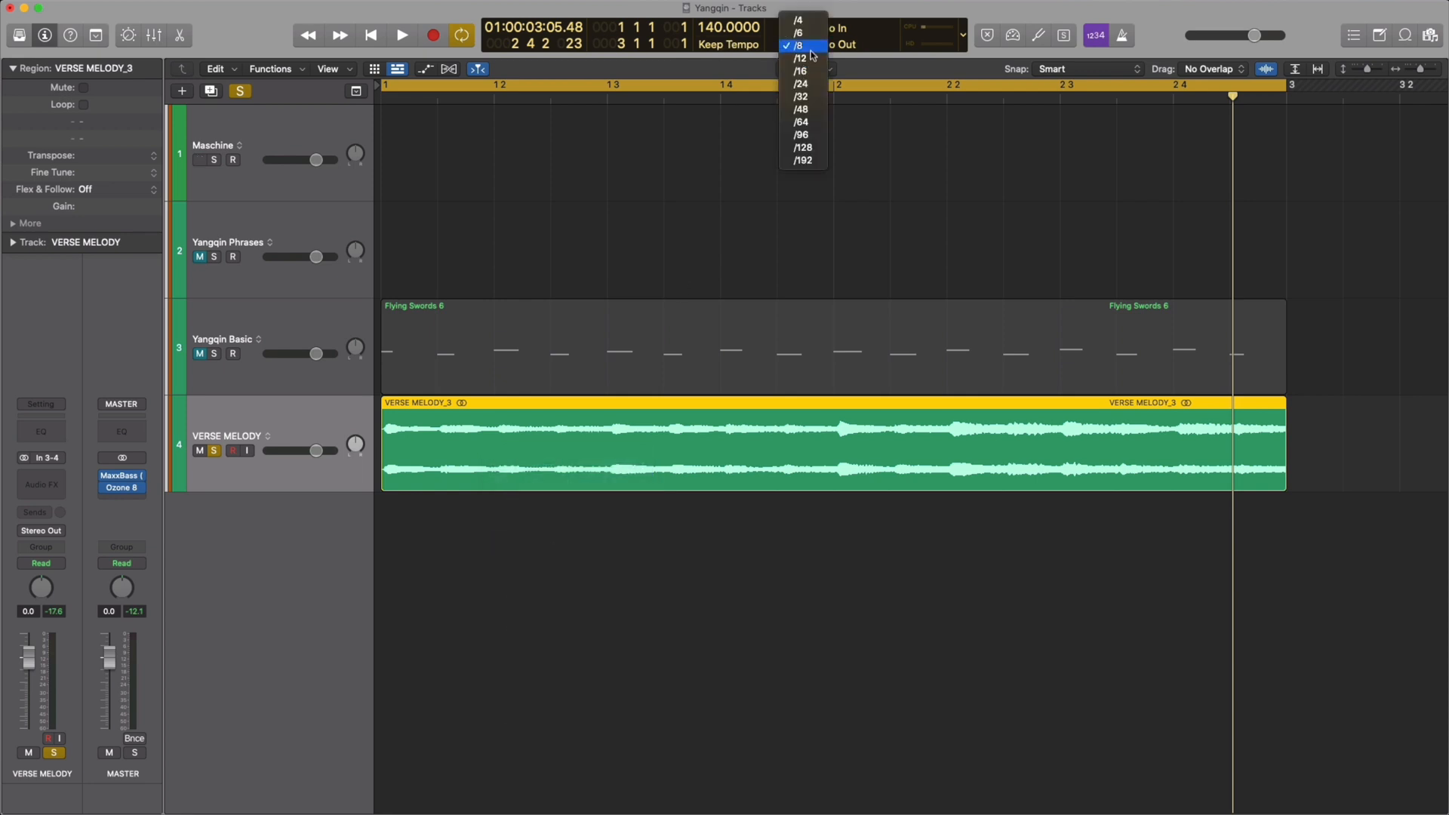
pyautogui.click(797, 47)
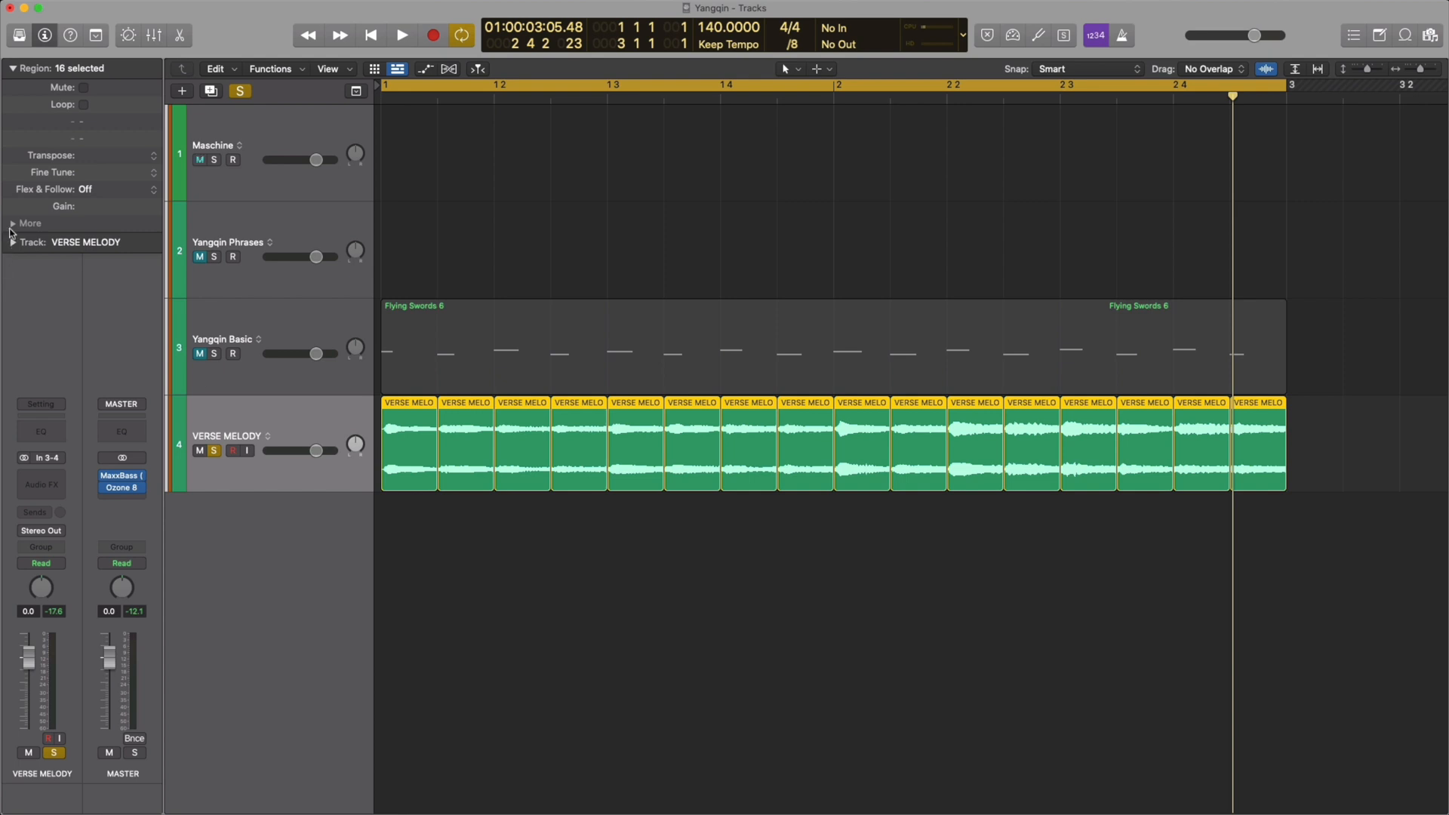
pyautogui.click(14, 223)
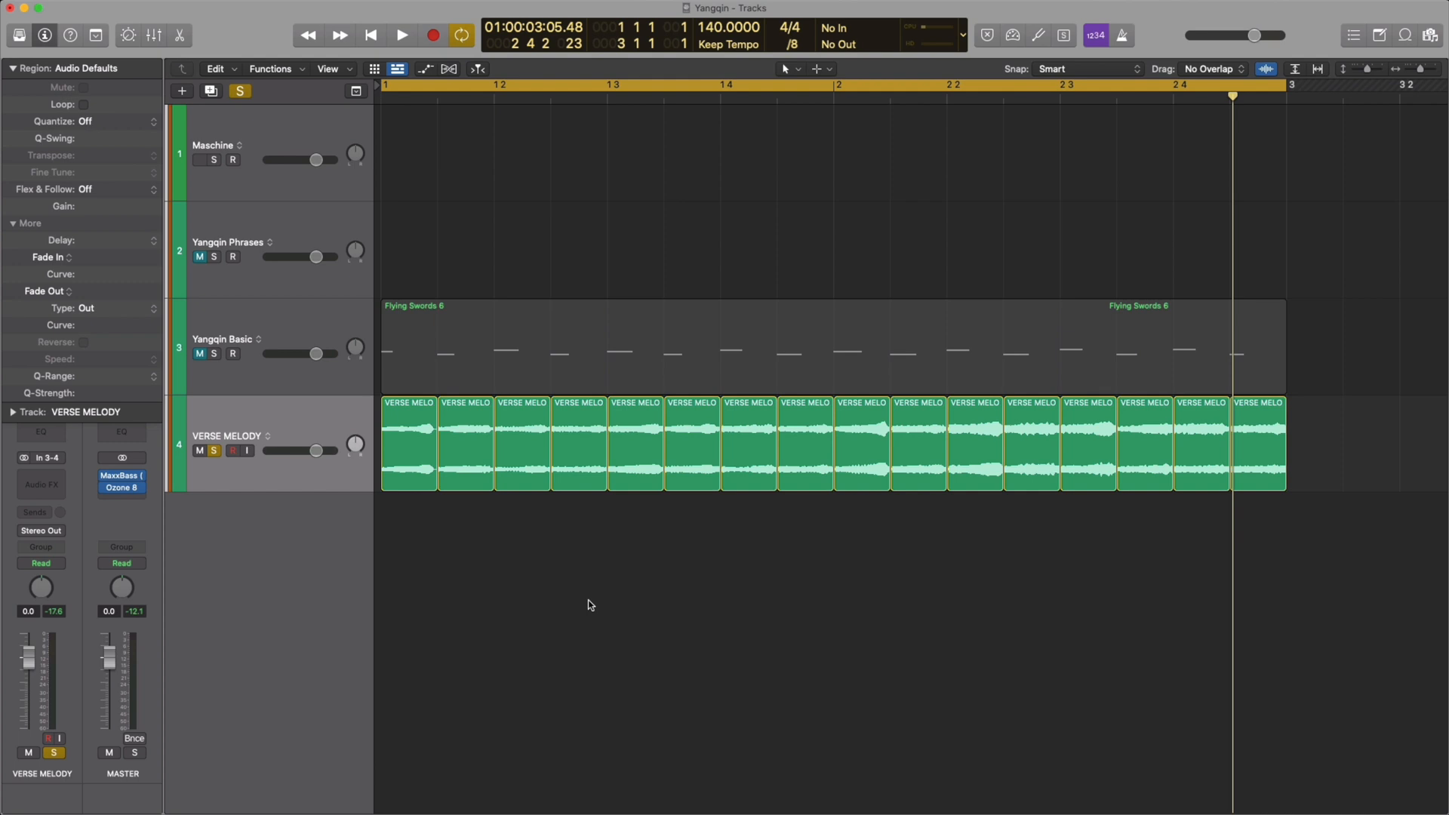
pyautogui.click(402, 35)
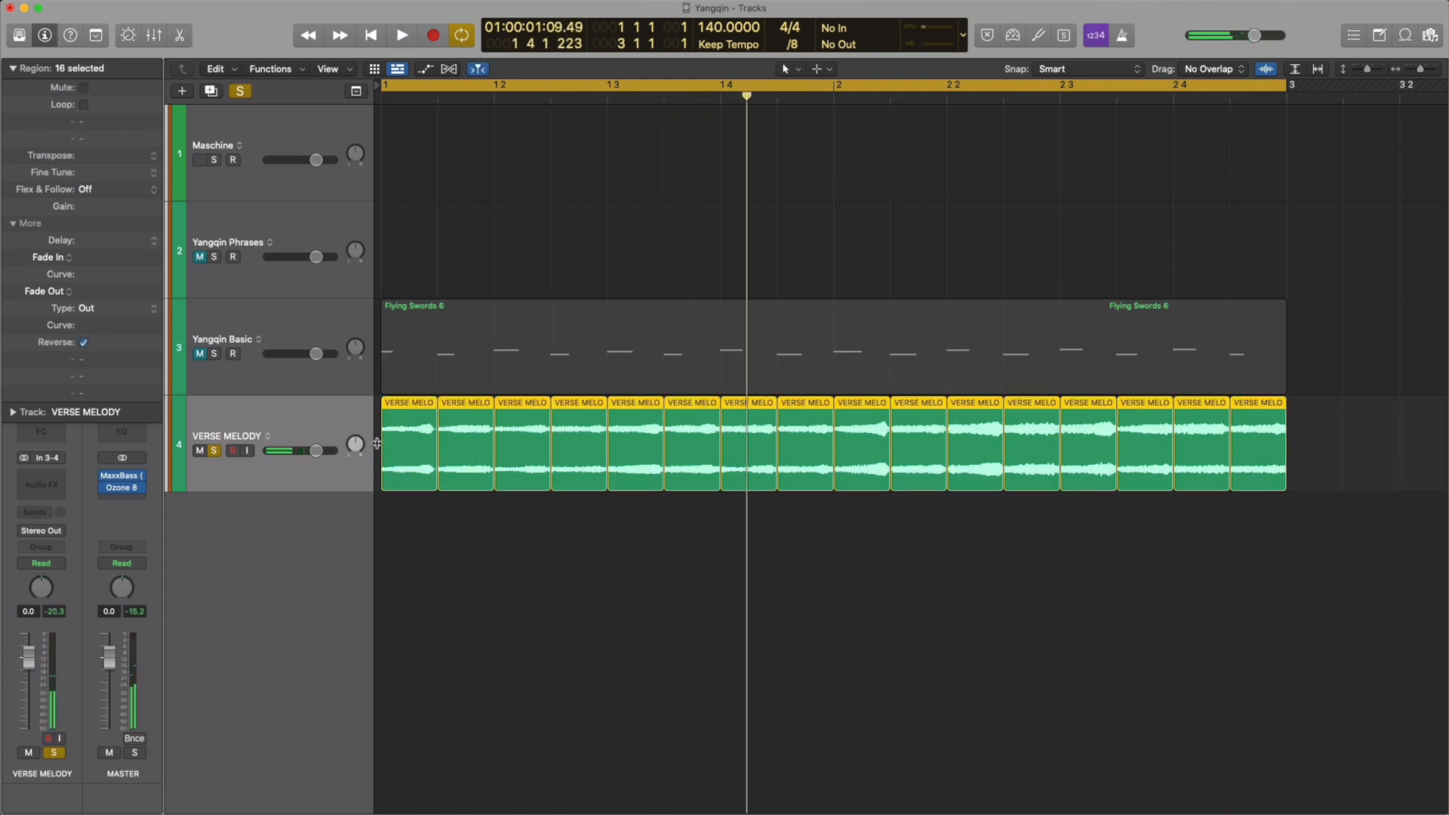
pyautogui.click(401, 35)
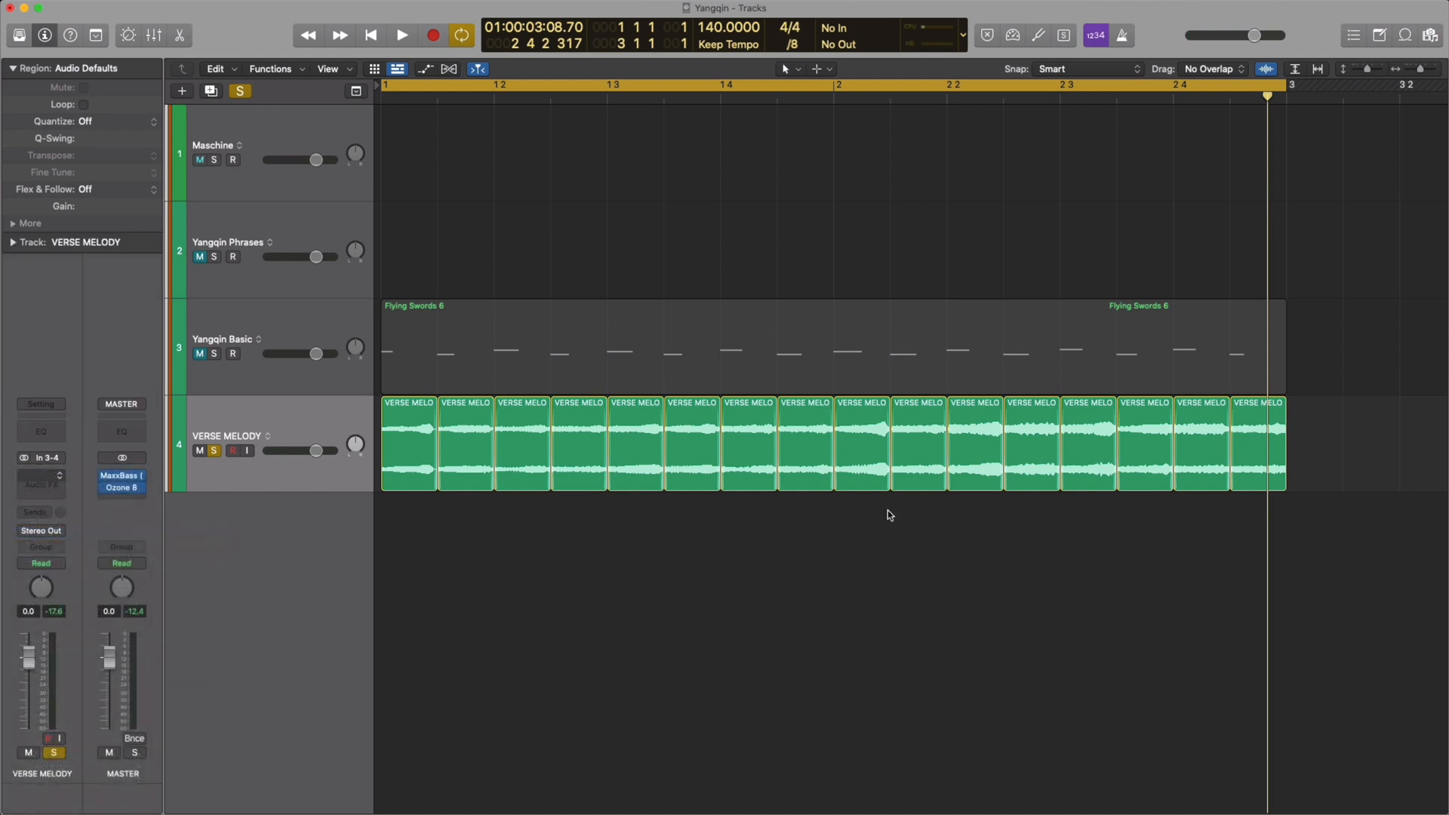
# Insert Phasis, then stereo Raum reverb after it with the Mix knob at 43.5%.
pyautogui.click(41, 475)
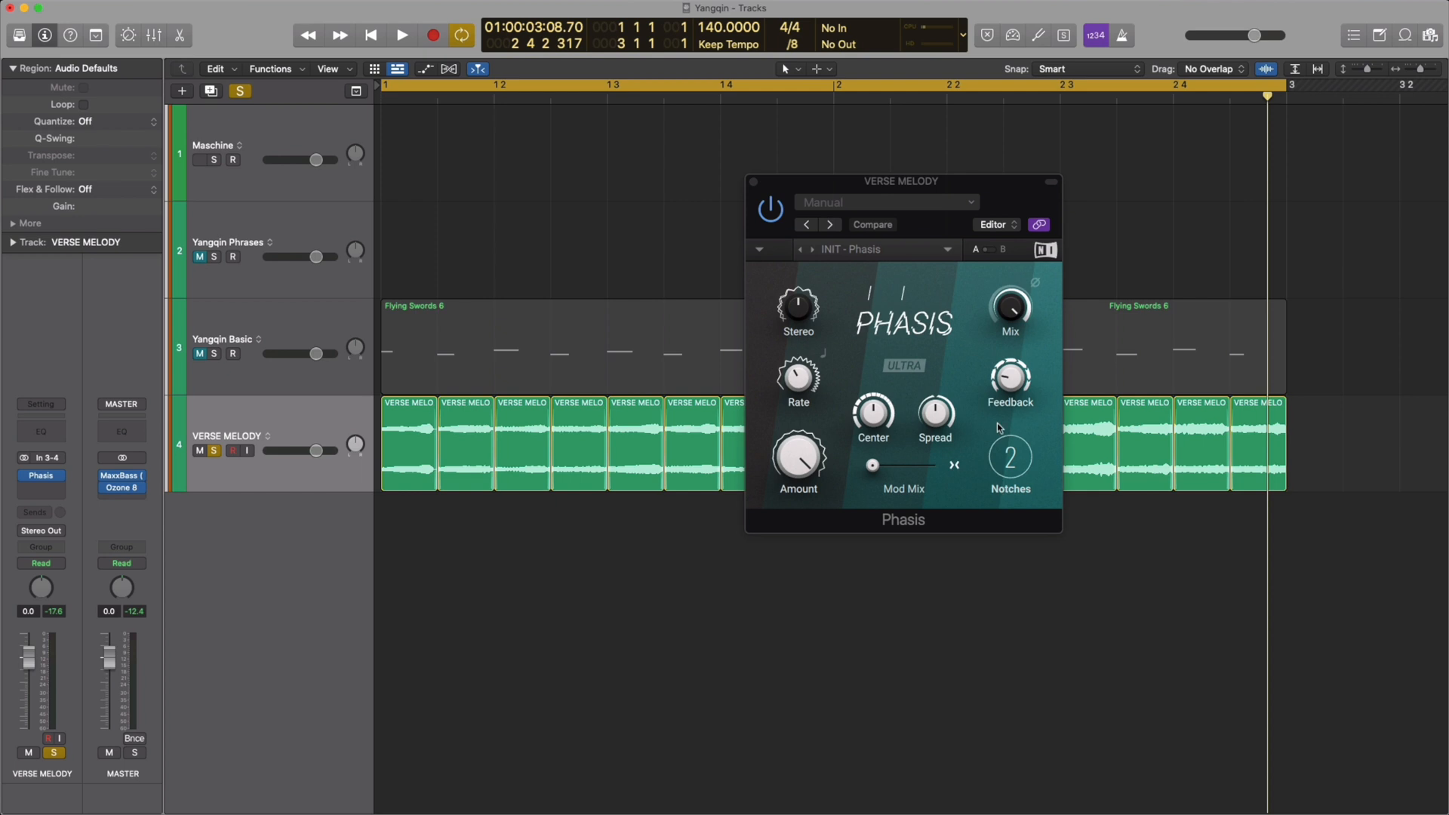
pyautogui.click(401, 35)
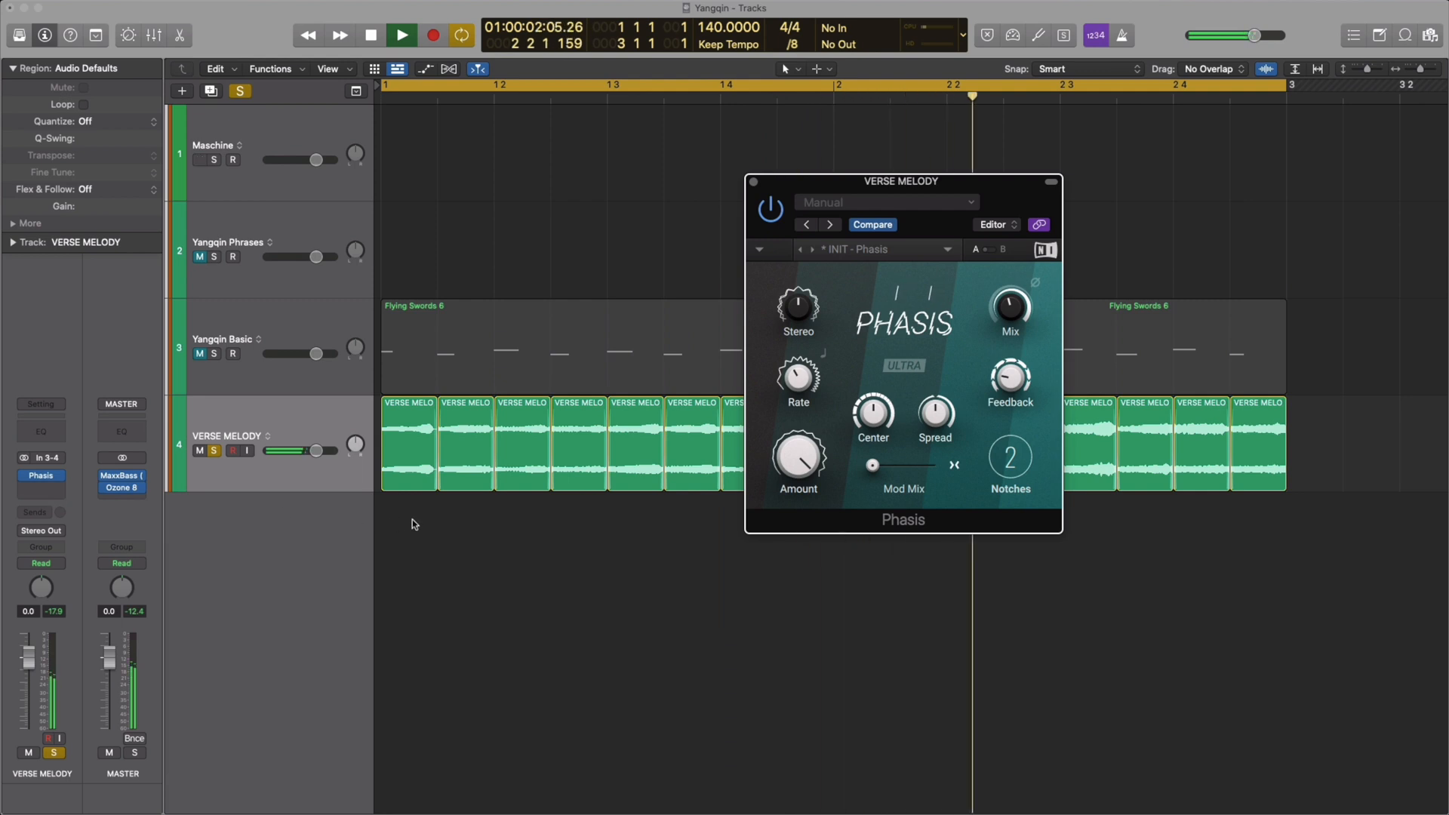
pyautogui.click(41, 475)
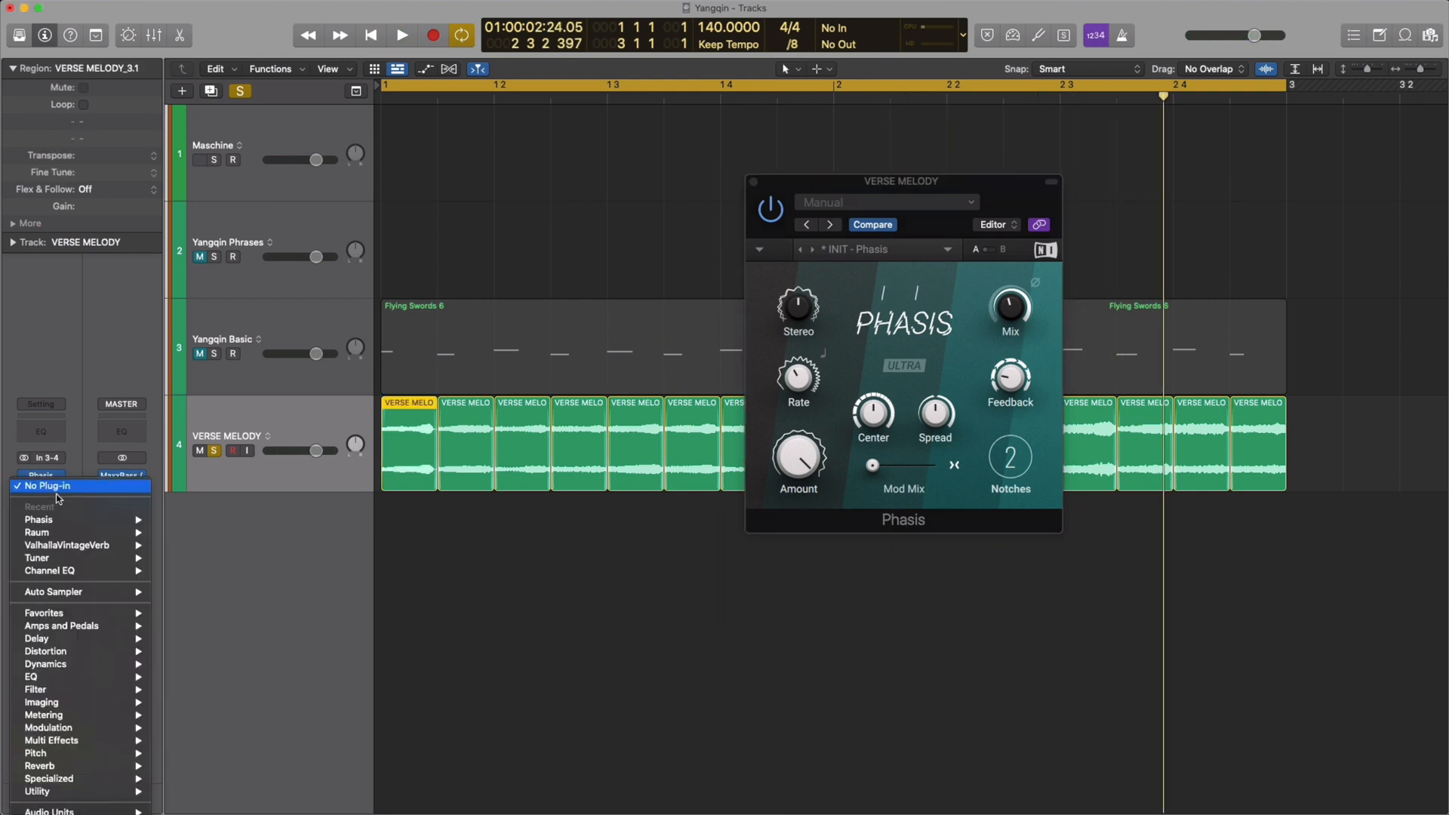
pyautogui.moveTo(36, 533)
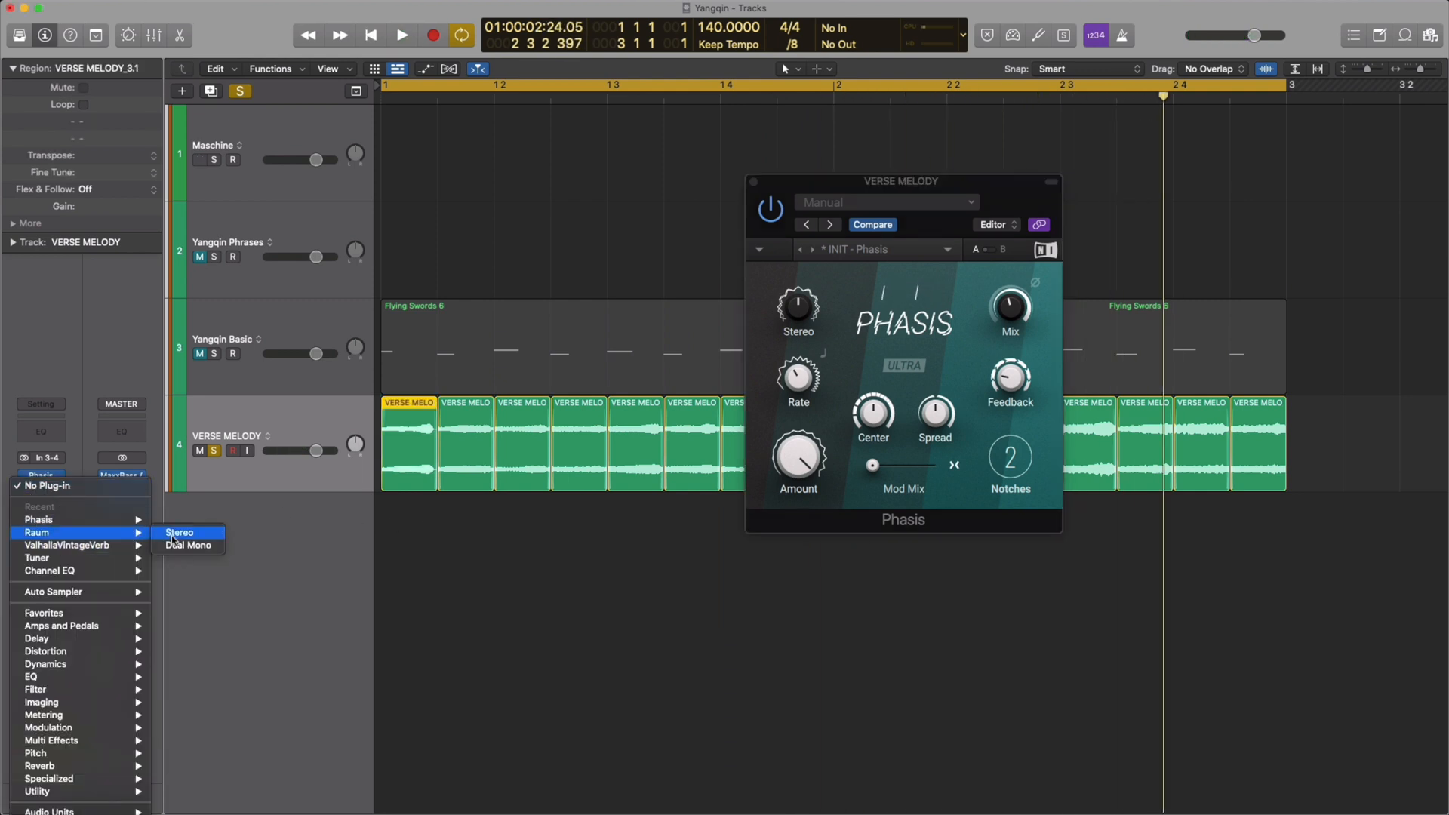
pyautogui.click(179, 533)
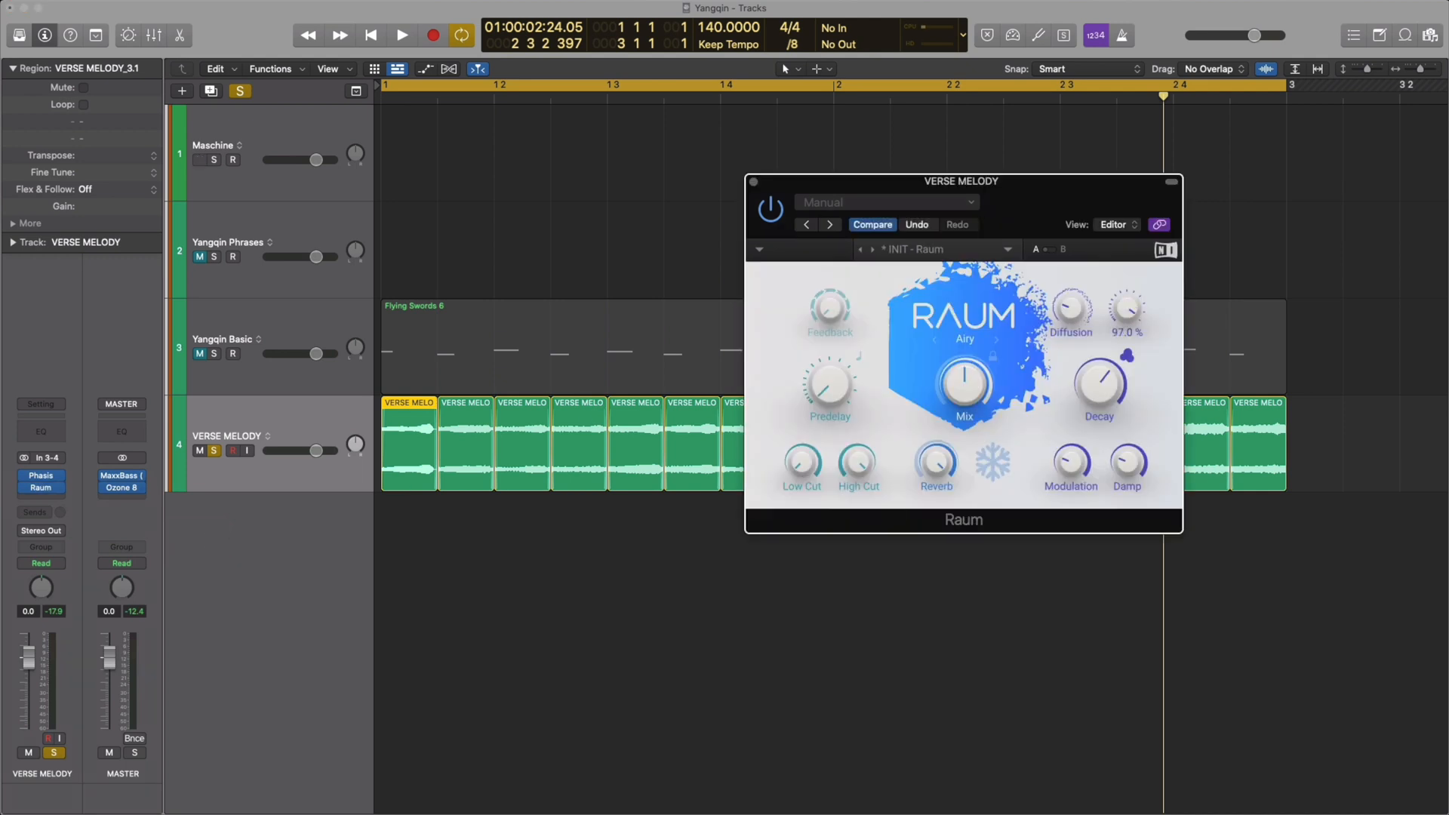
pyautogui.moveTo(964, 379); pyautogui.dragTo(965, 406)
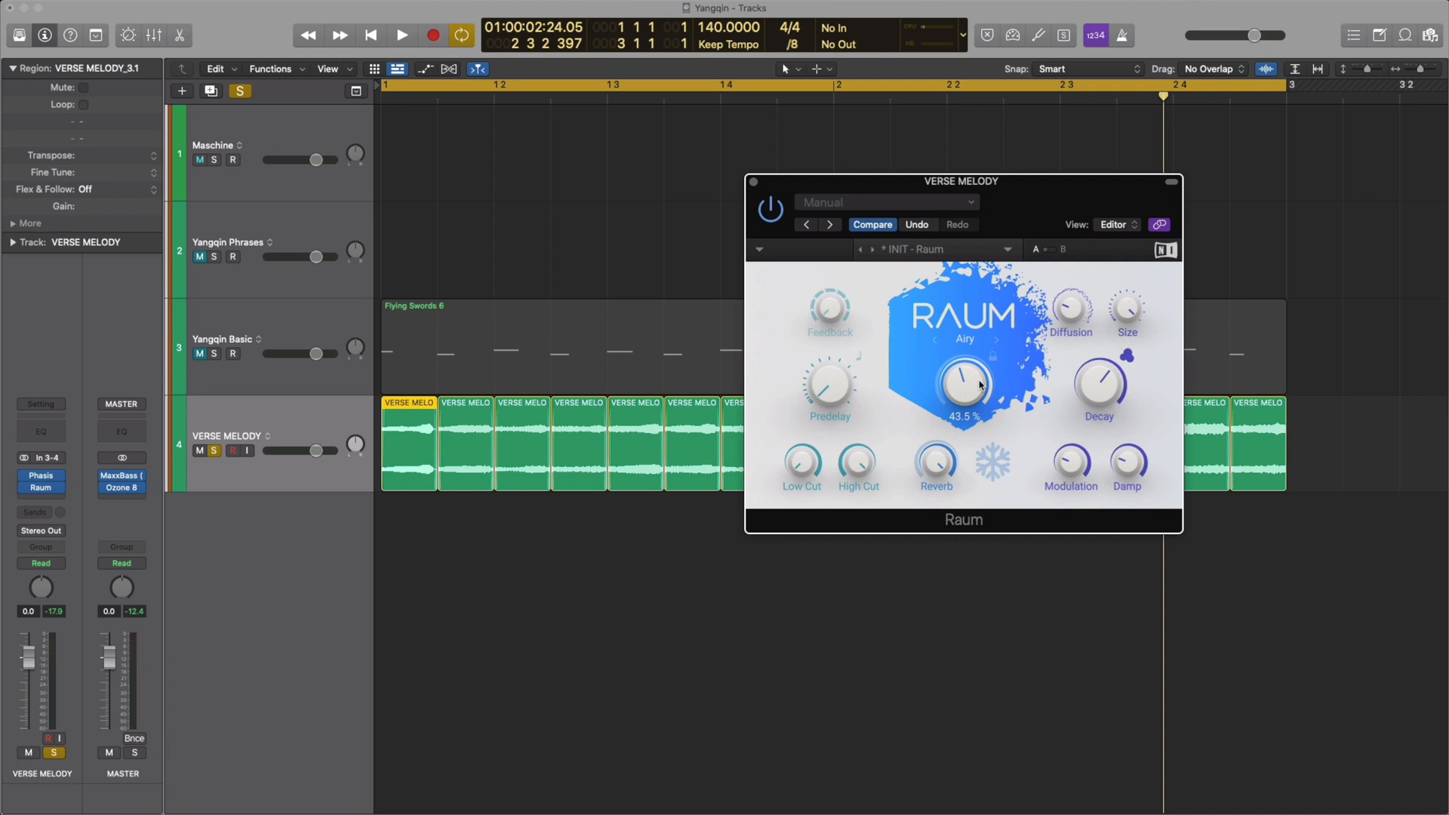
pyautogui.click(402, 34)
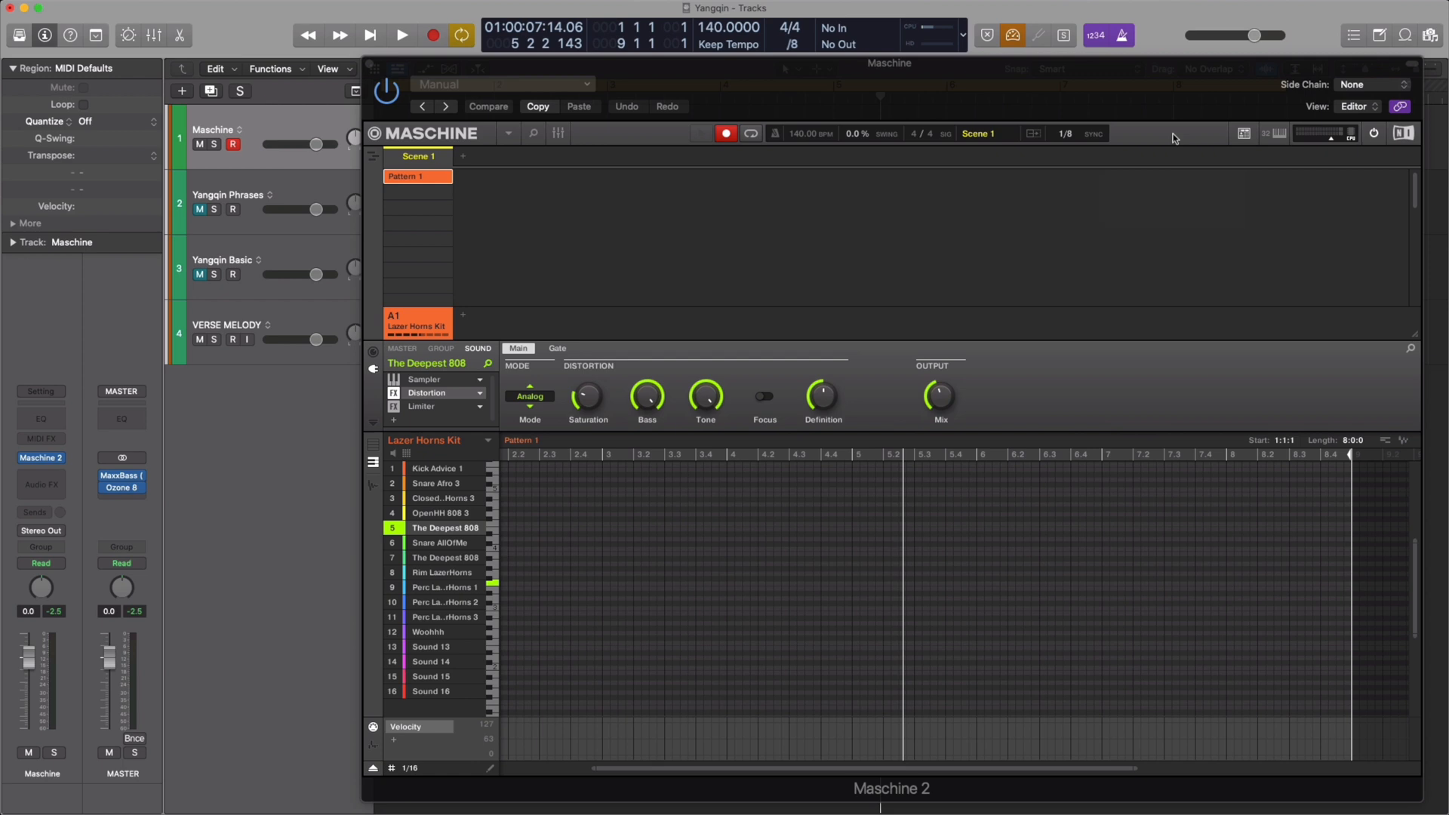
# Start playback while setting up The Deepest 808 with distortion over eight bars.
pyautogui.click(401, 34)
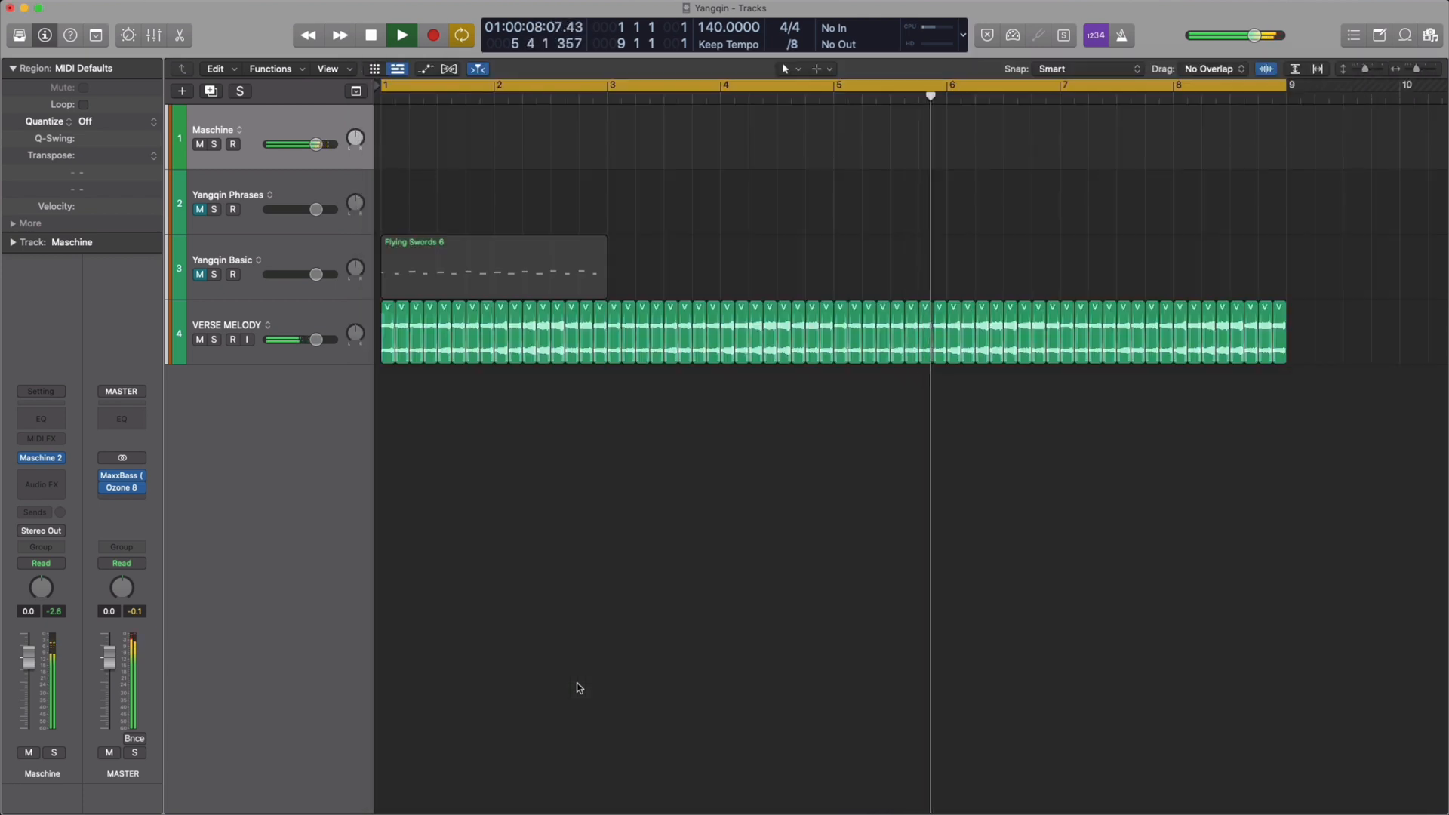
# Play the eight-bar arrangement of Maschine drums and VERSE MELODY slices from the transport.
pyautogui.click(400, 35)
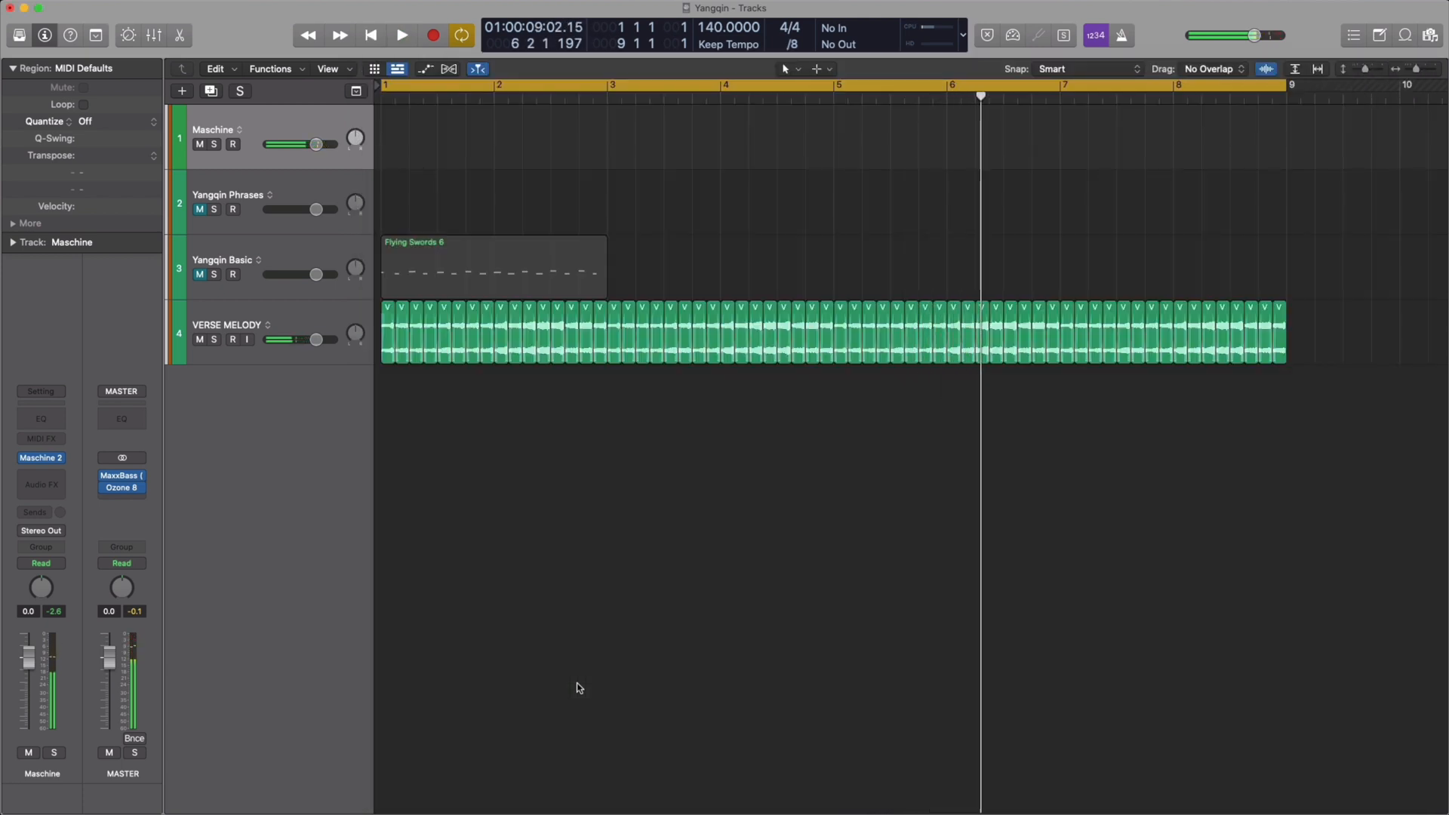